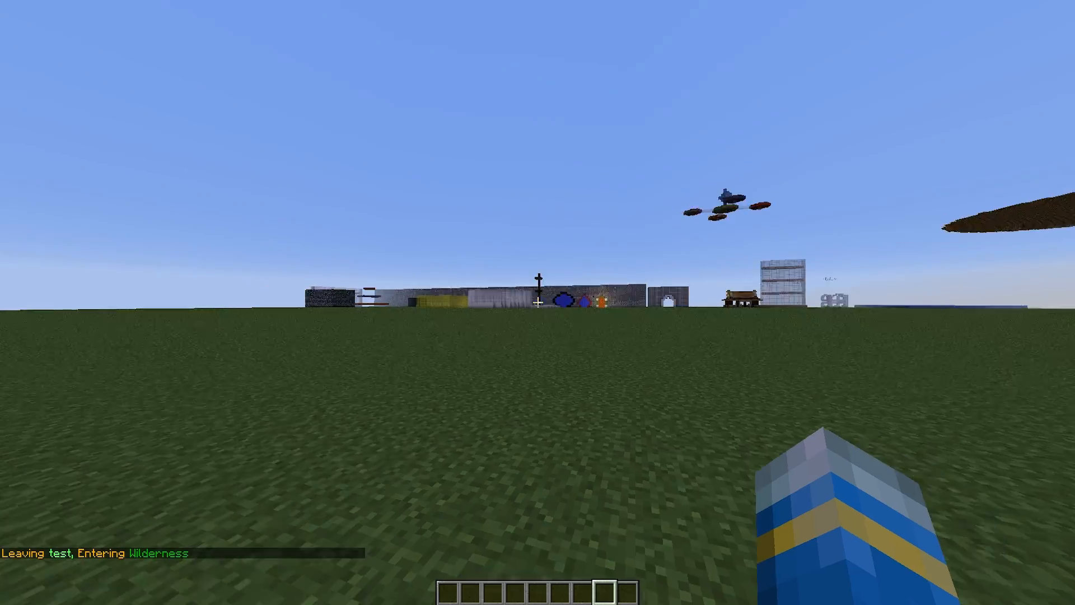
mouse_move(538, 303)
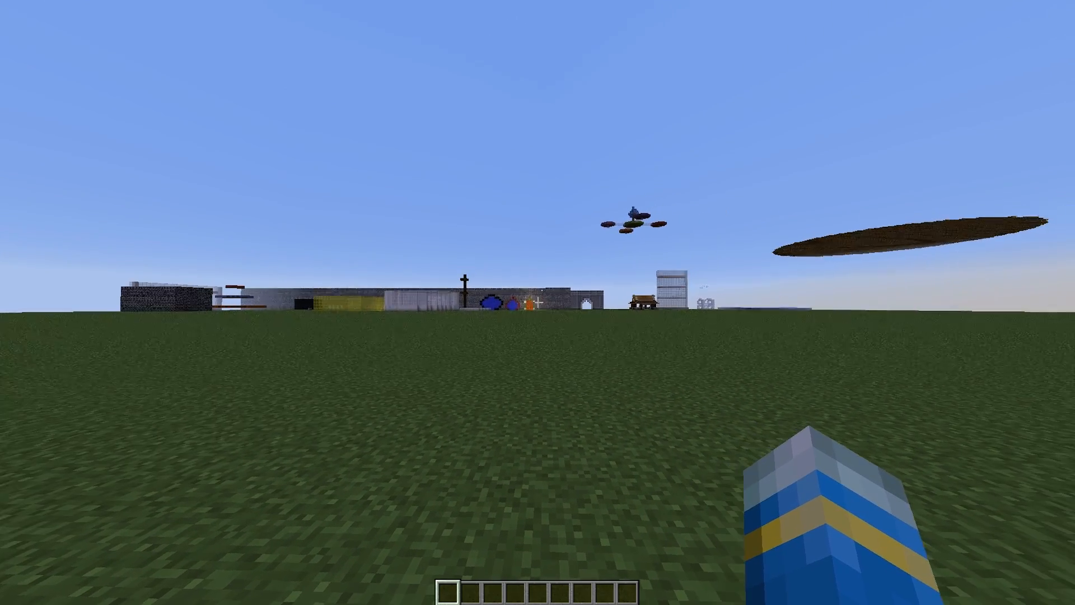
Step: Read the /f help pages, disband the old faction, create a new one, and toggle it open then closed
type("/f hel")
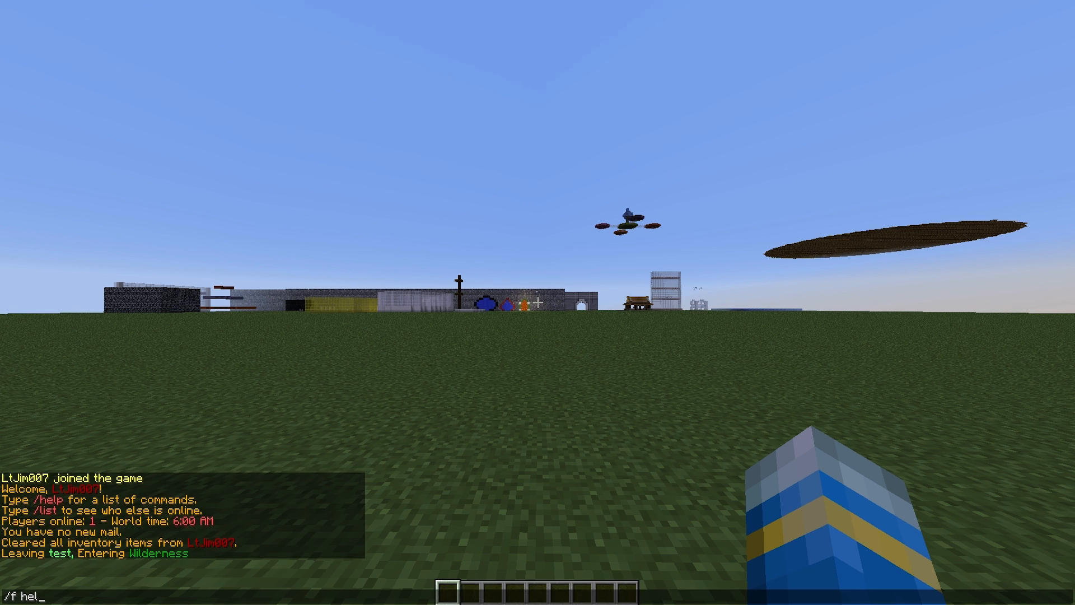
key("enter")
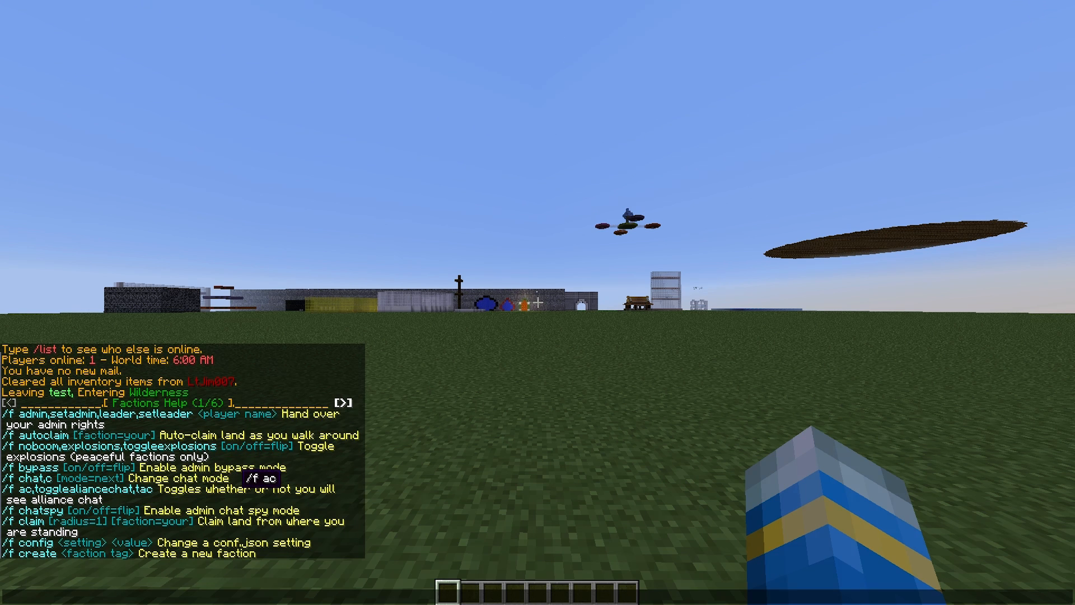
type("/f dis")
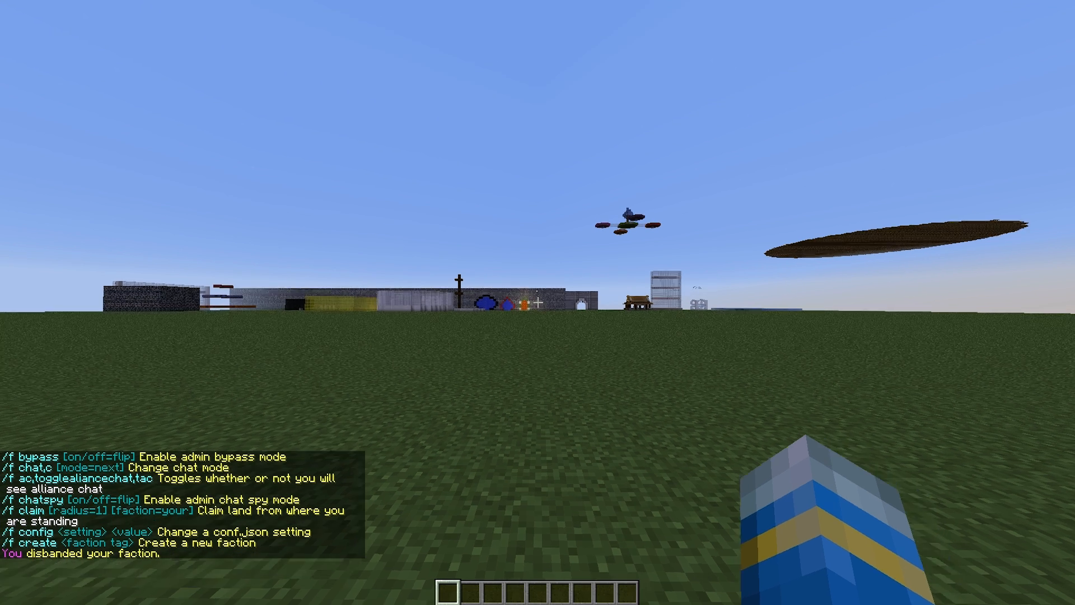
type("/f cre")
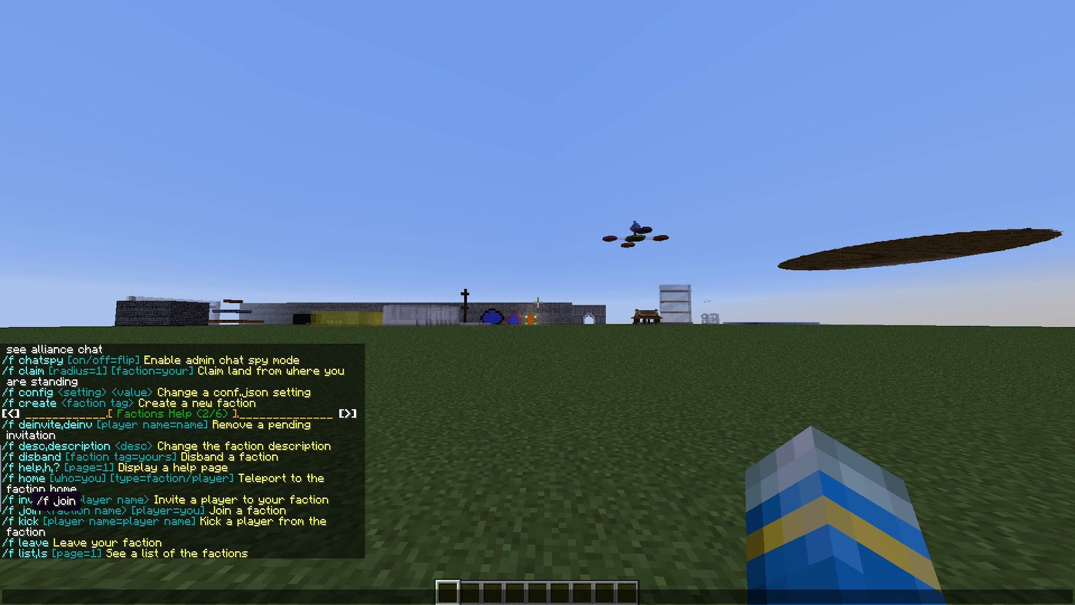
mouse_move(27, 522)
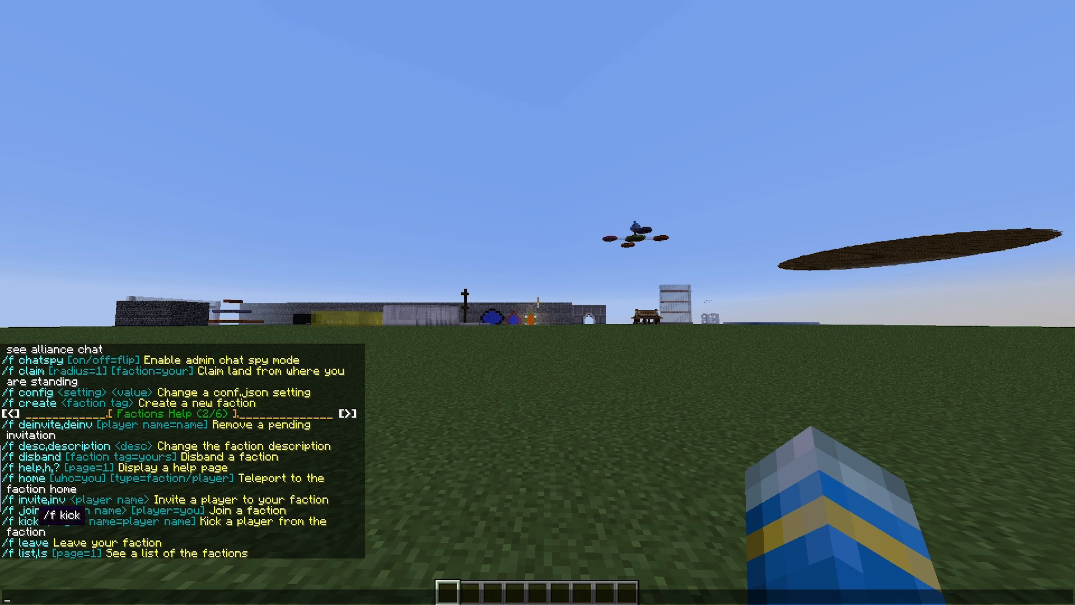
mouse_move(99, 499)
type("/f")
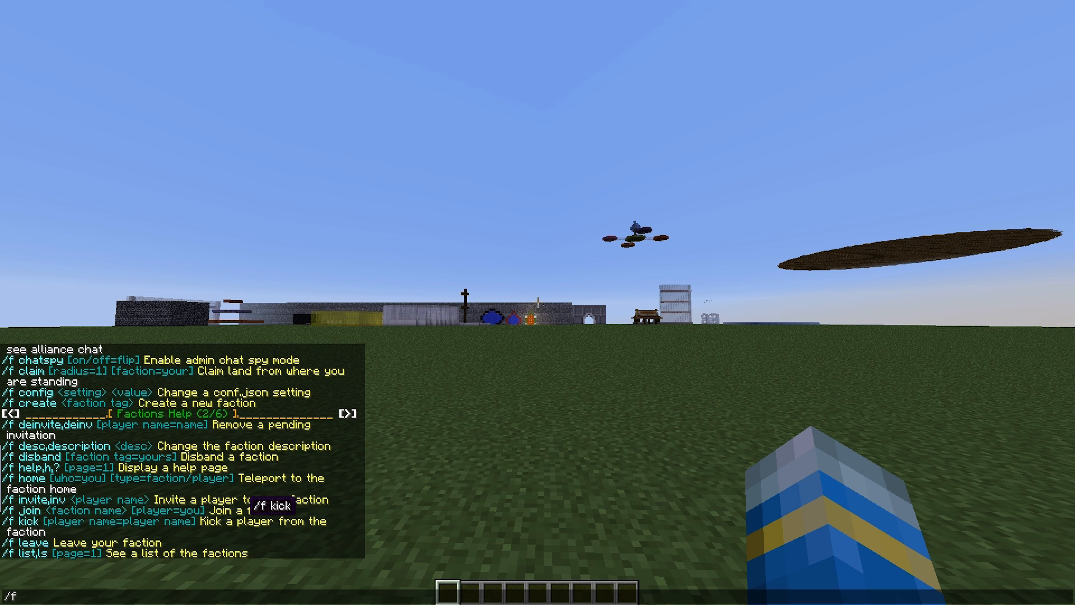
left_click(351, 413)
type(" clai")
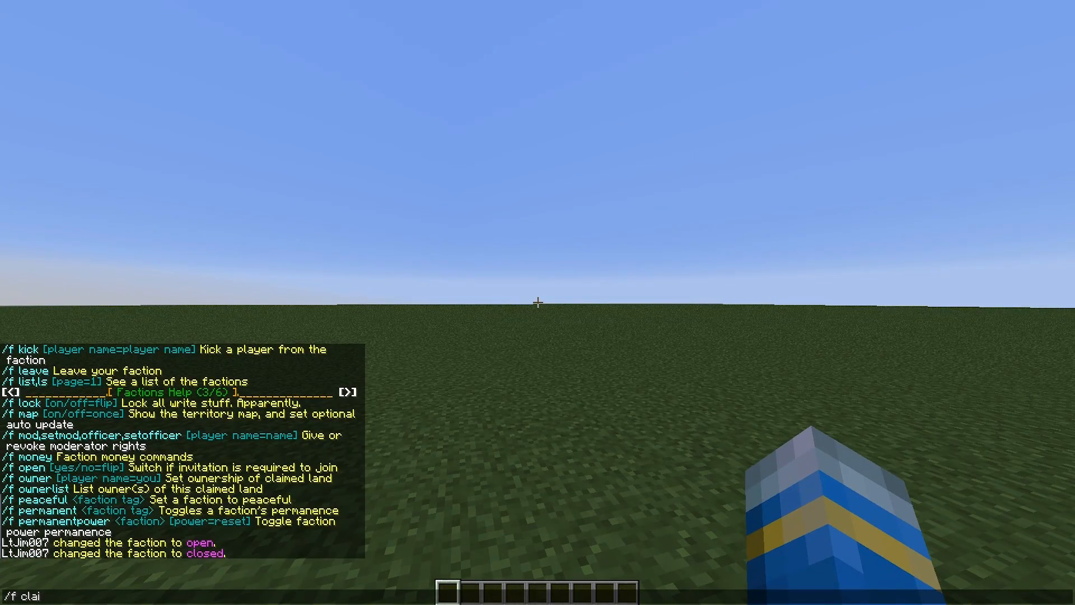
Step: Claim the current chunk, attempt /f claim 5 until power runs out, view /f map, and disable autoclaim
key("enter")
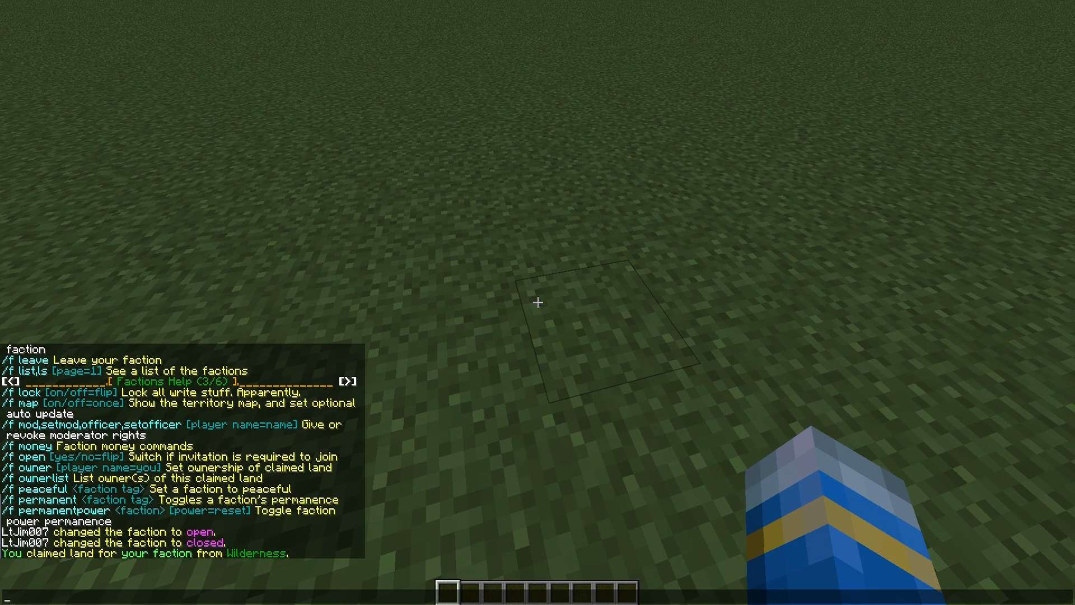
type("/f claim 5")
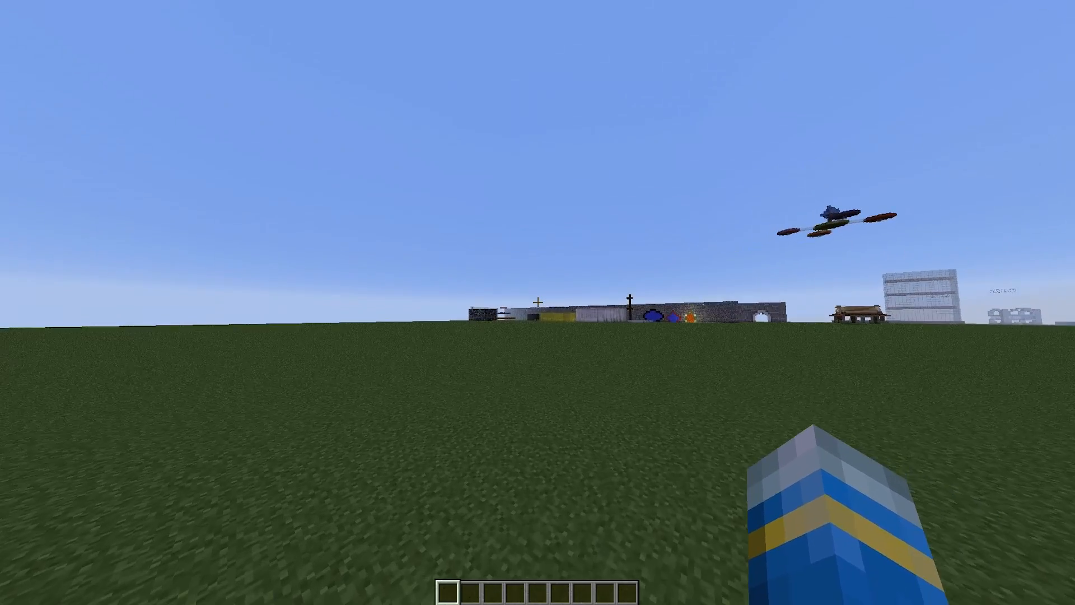
type("/f map")
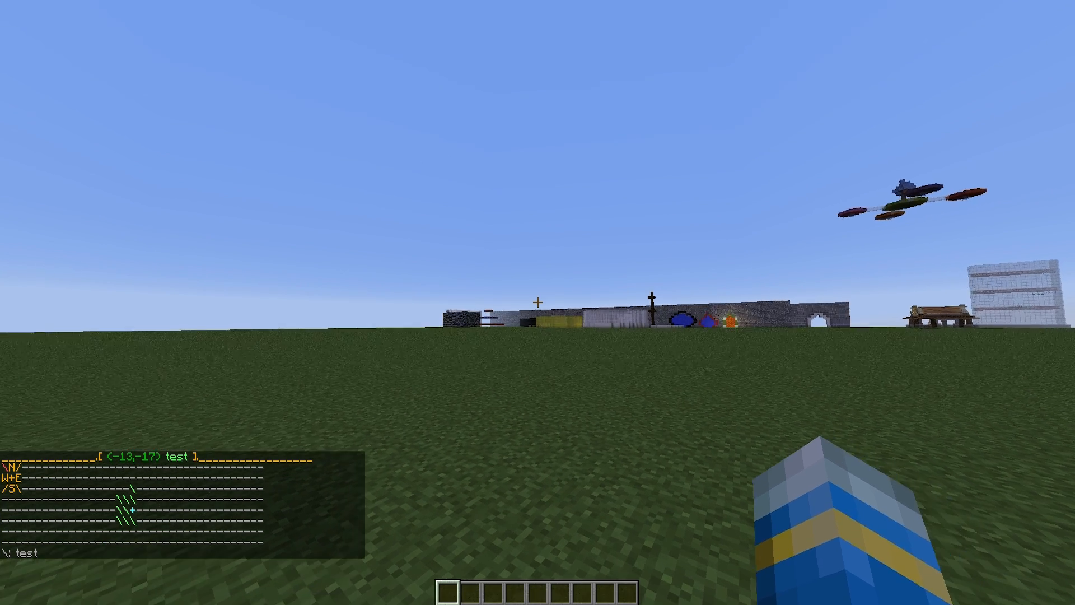
type("/f")
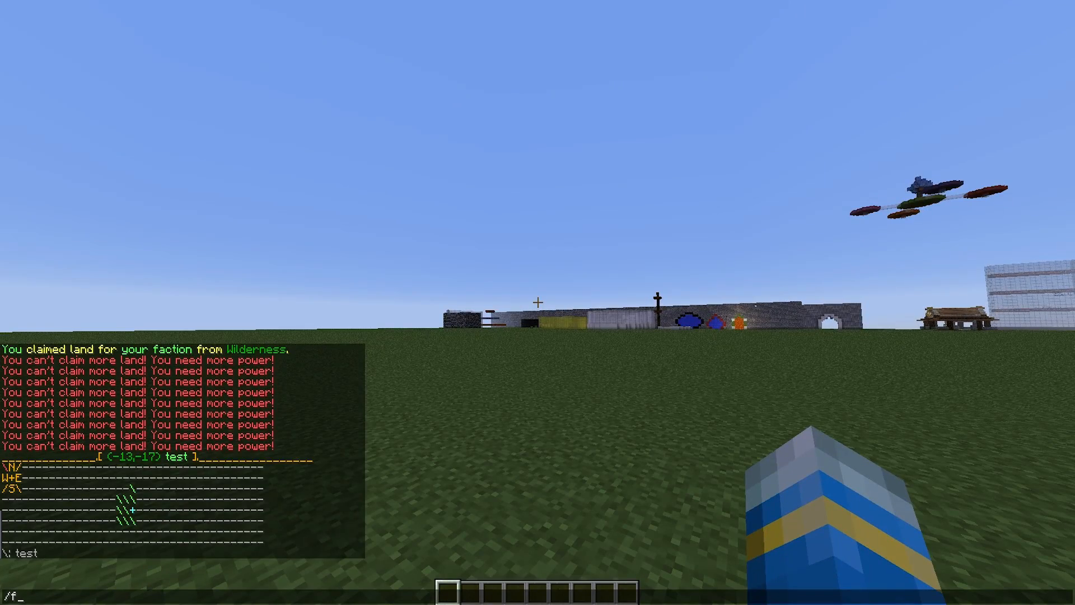
type("autoclaim")
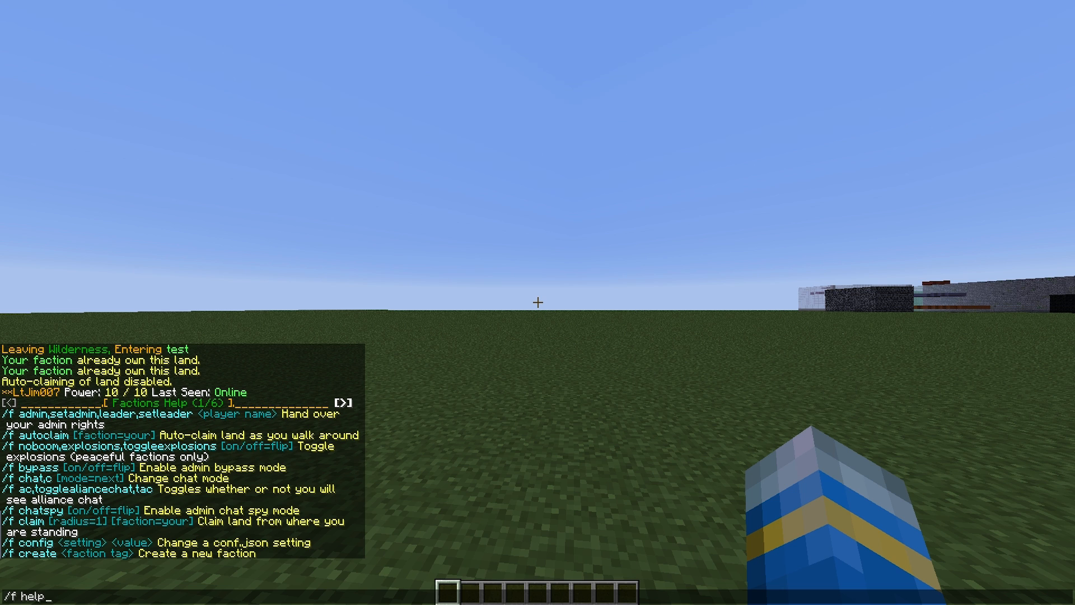
Step: Toggle /f chatspy, view help pages 3 and 4, target missing faction 'test2', and show the map
type("c")
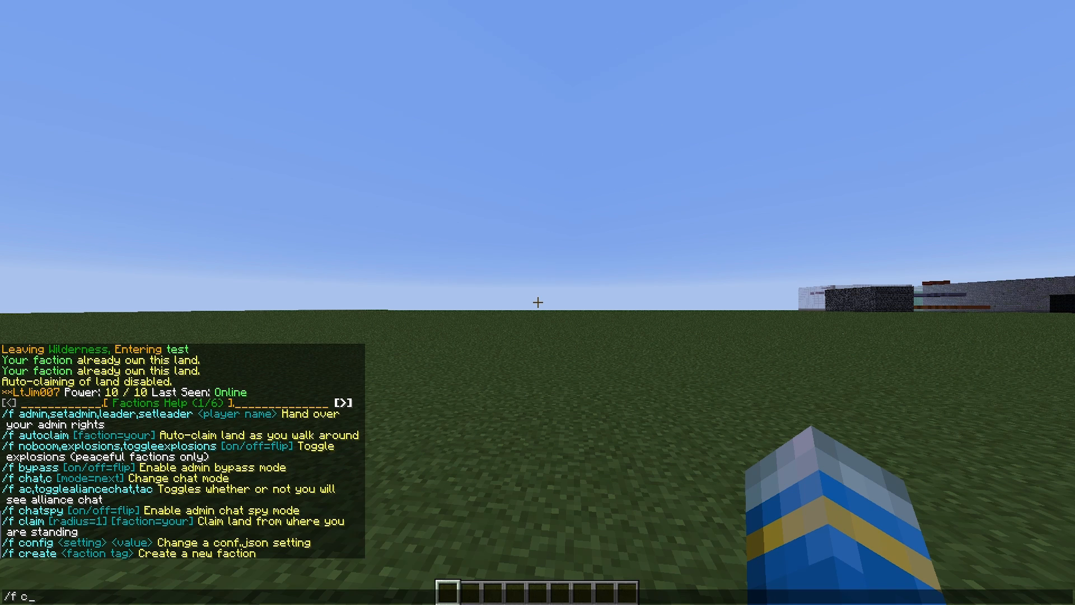
type("hatsp")
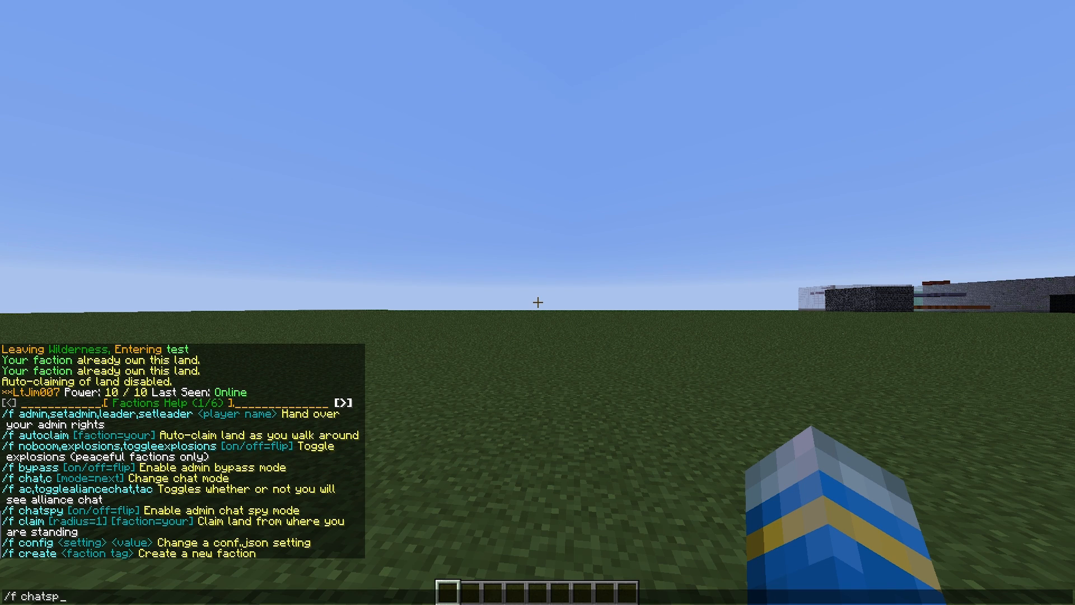
key("enter")
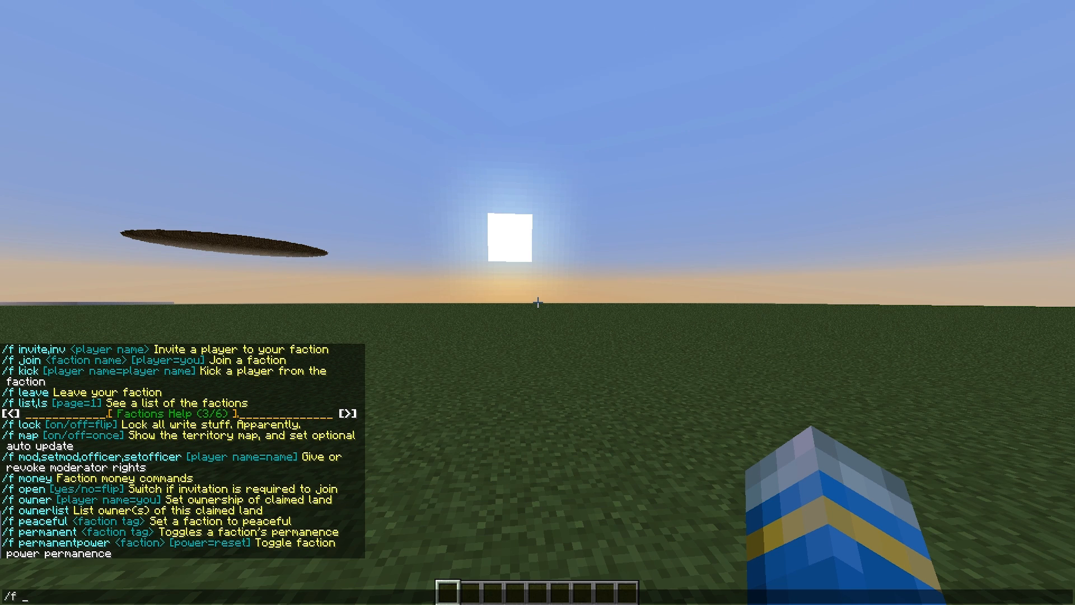
key("Backspace")
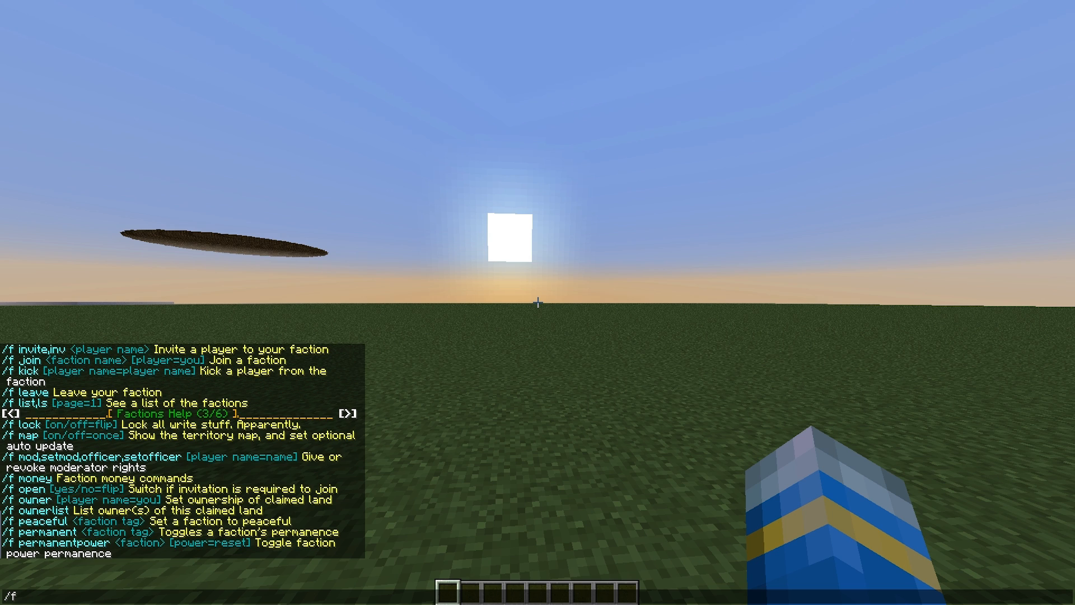
type("set")
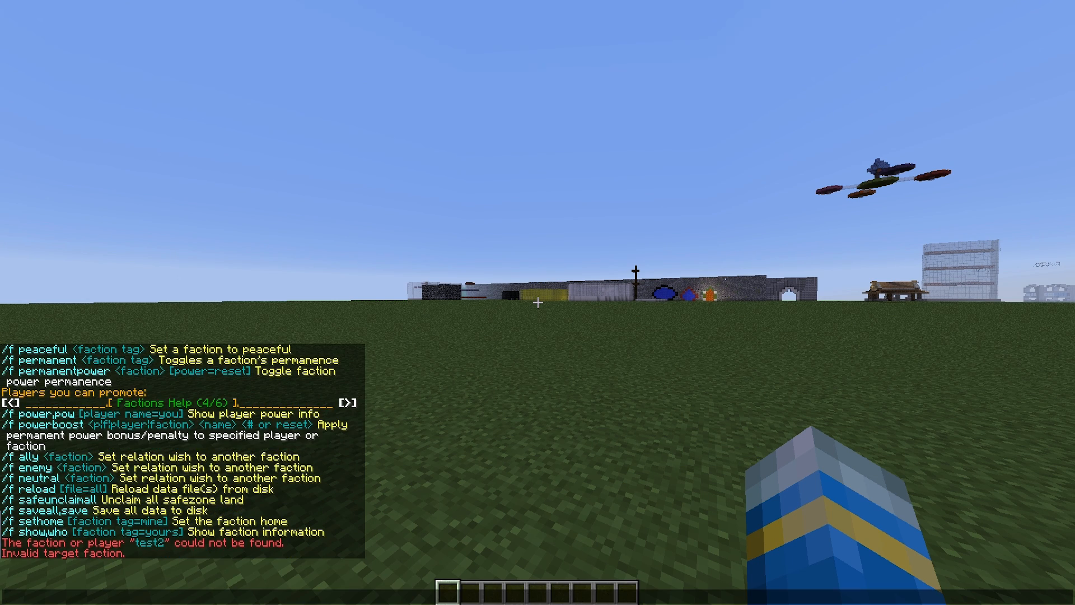
mouse_move(69, 477)
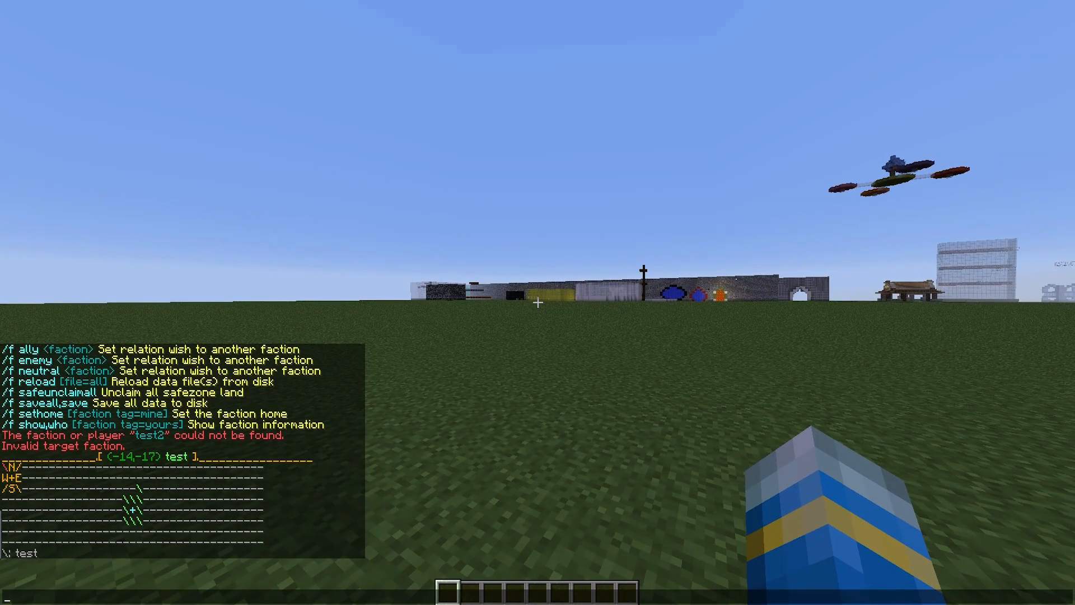
Step: Set the faction home and save a warp named 'test' at this spot
type("/f sethome")
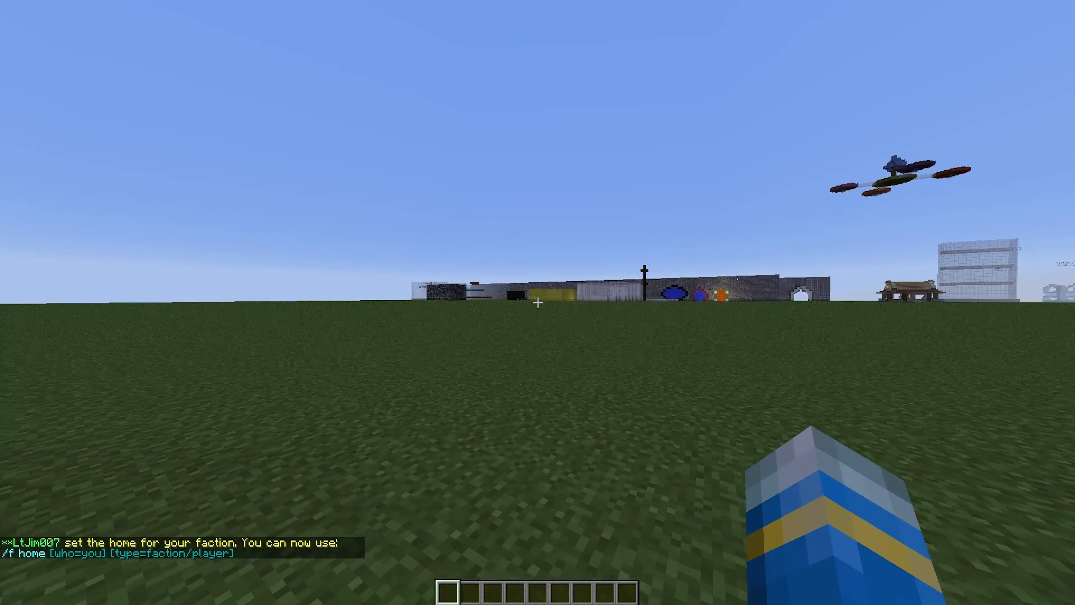
type("/f")
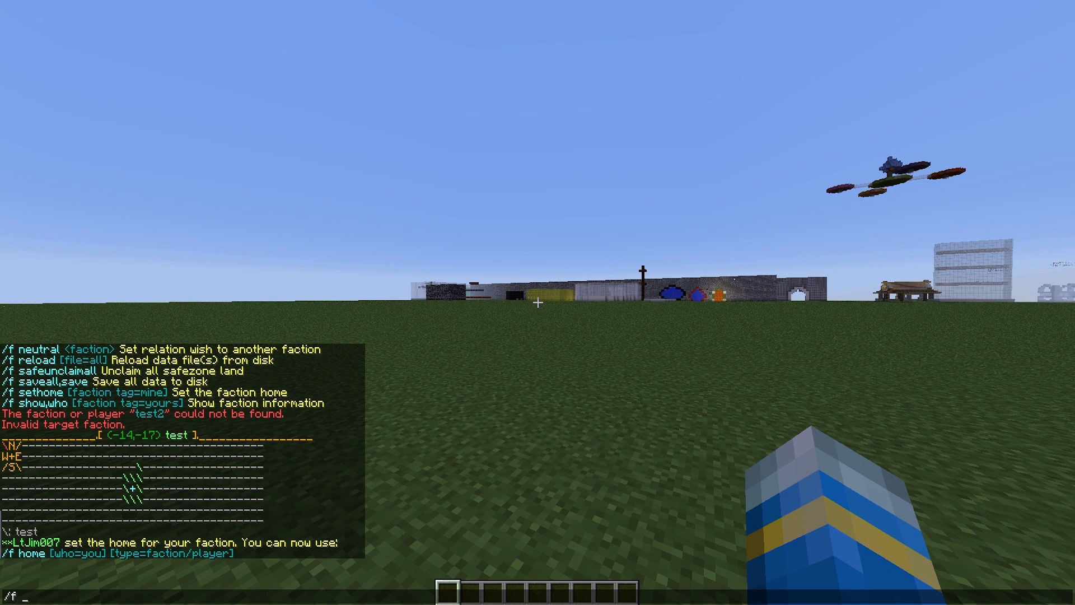
type("setwarp")
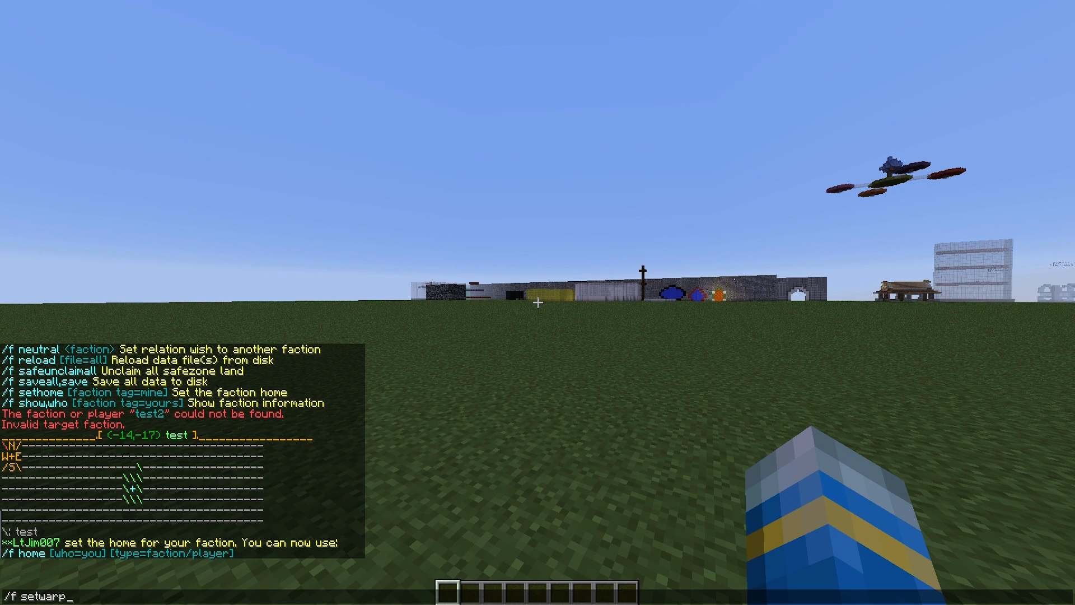
type("test")
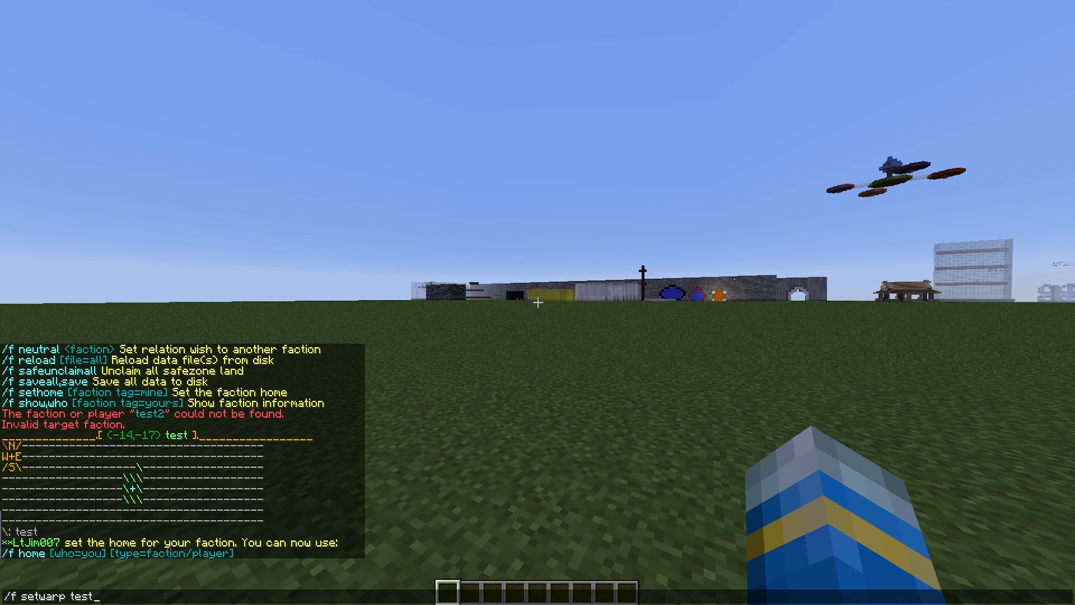
key("enter")
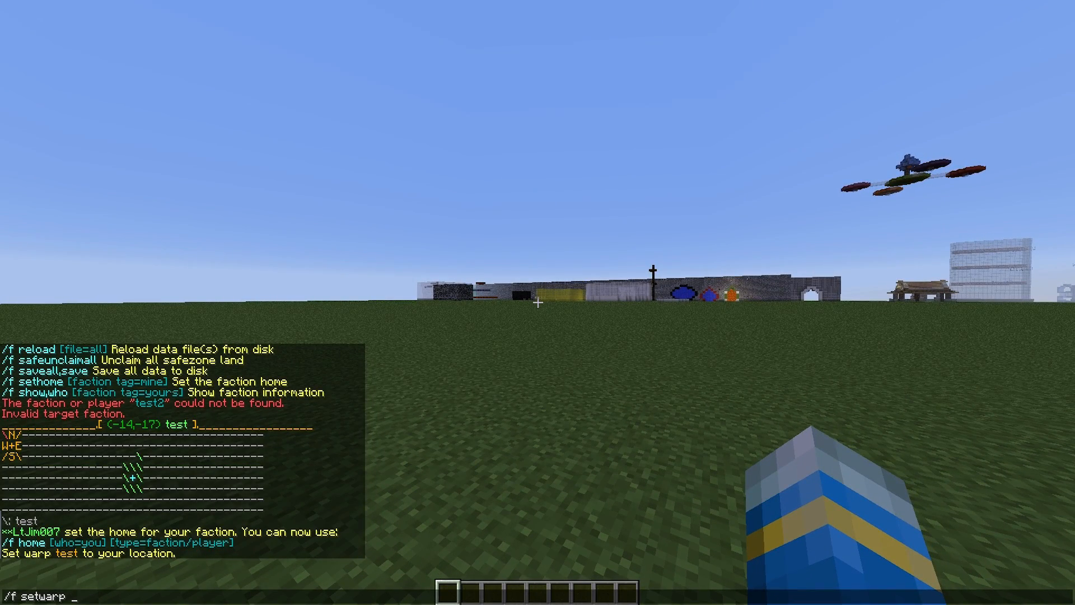
Step: Create warp 'two', teleport to warps test and two, and show help page 5
type("two")
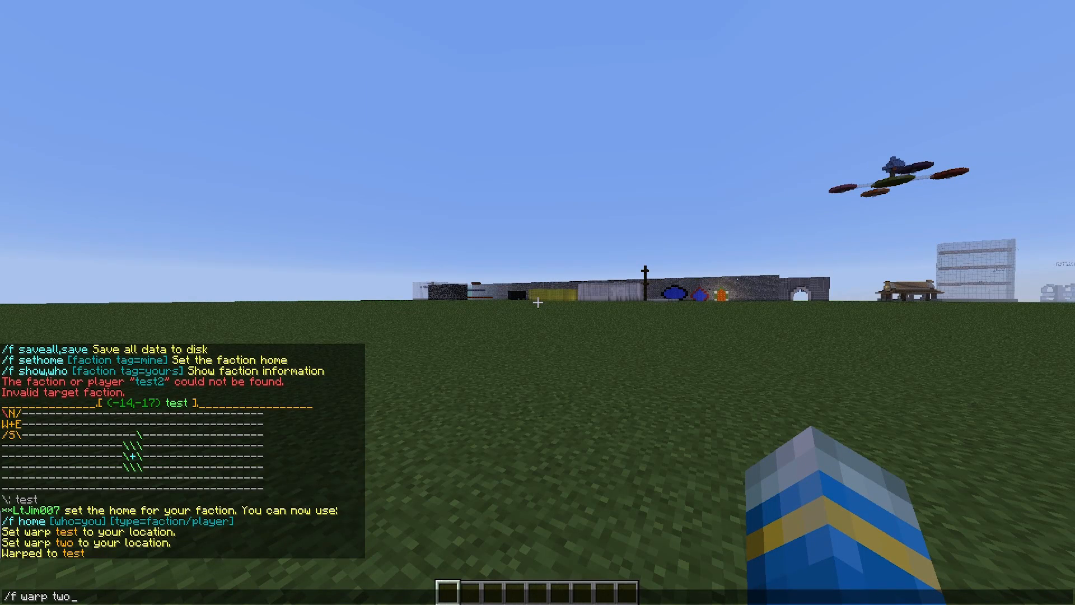
type("2")
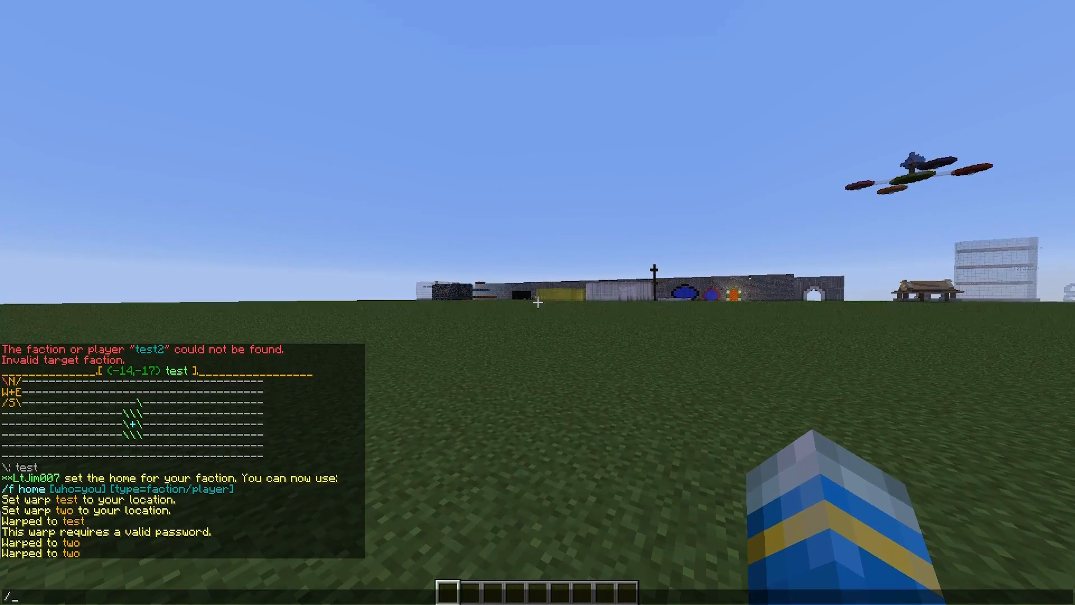
type("/f help")
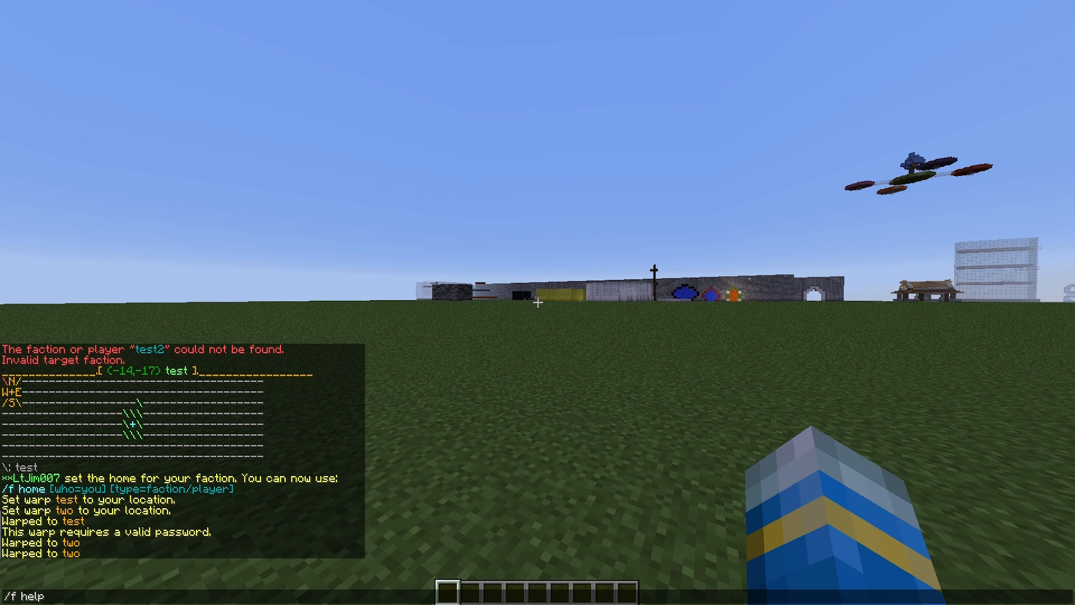
type("5")
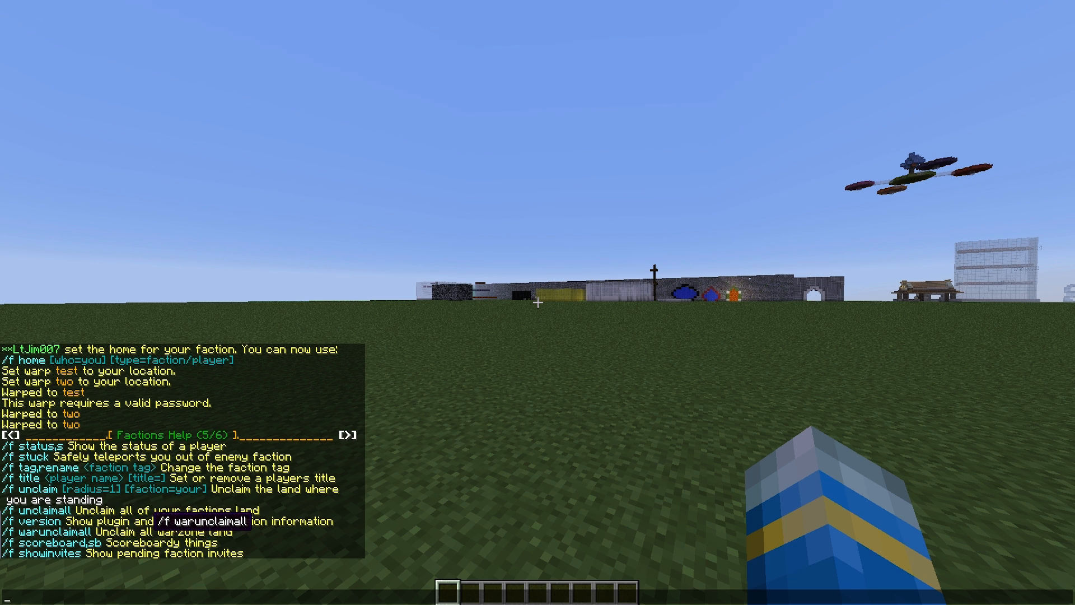
Step: Run /f stuck to teleport safely out of enemy territory
type("/f stuck")
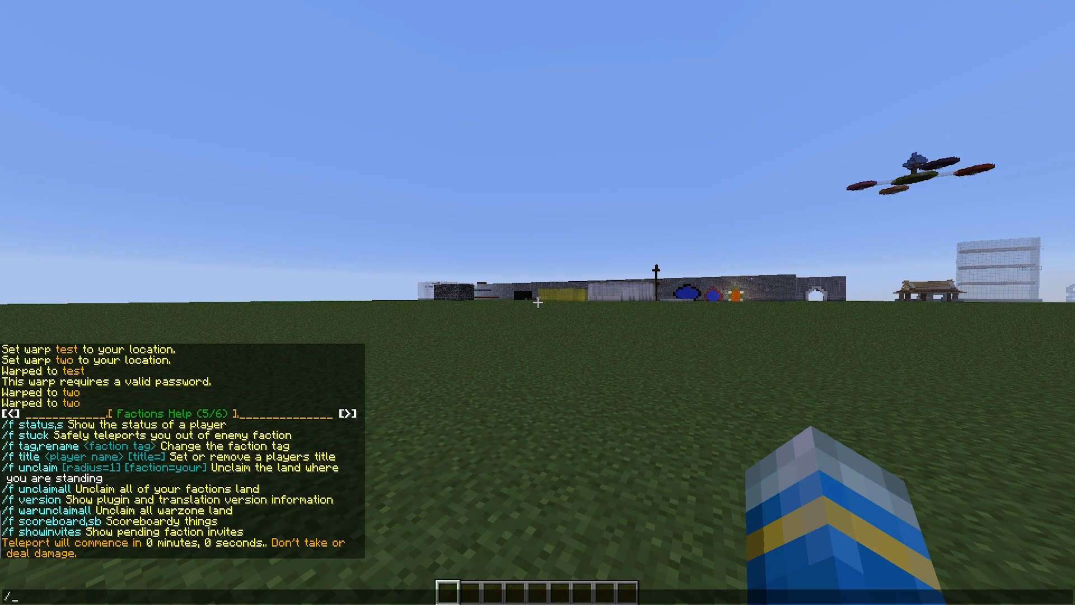
type("f uncl")
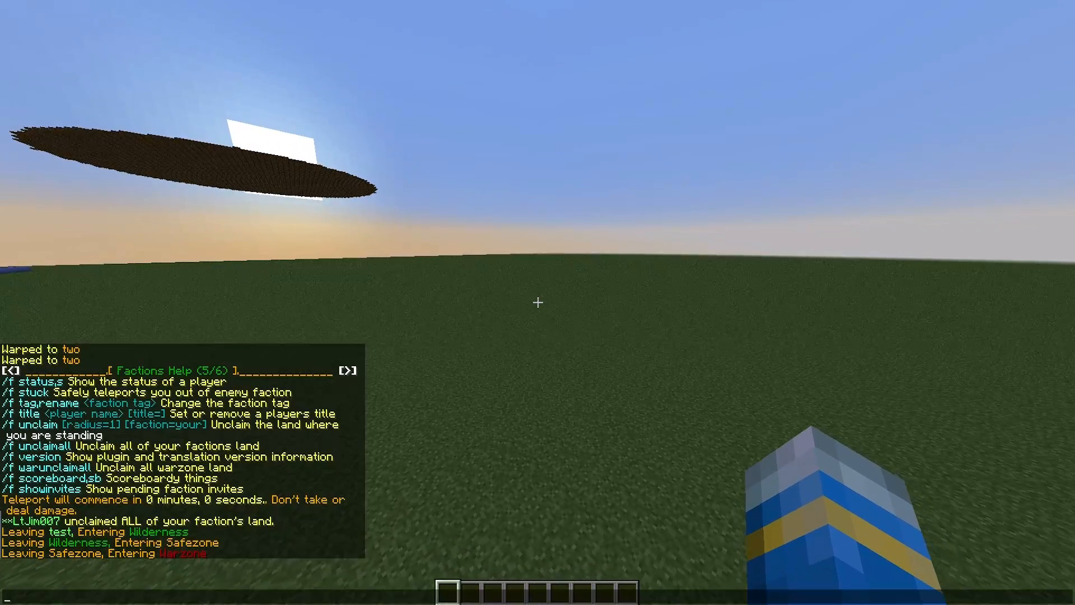
Step: Run /f warunclaimall to unclaim all warzone land
type("/f unclaim")
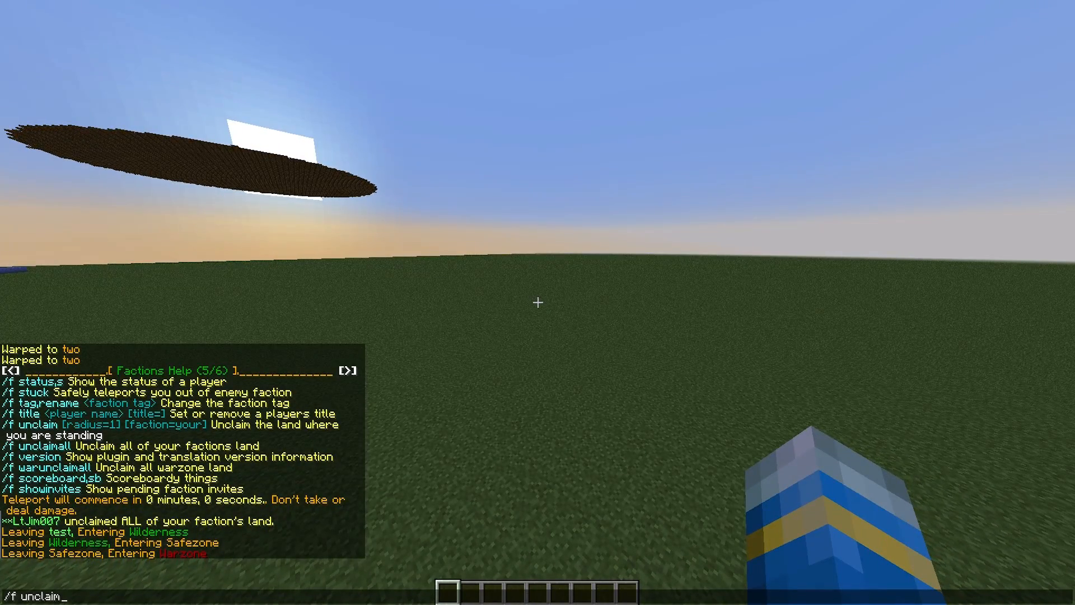
key("Backspace")
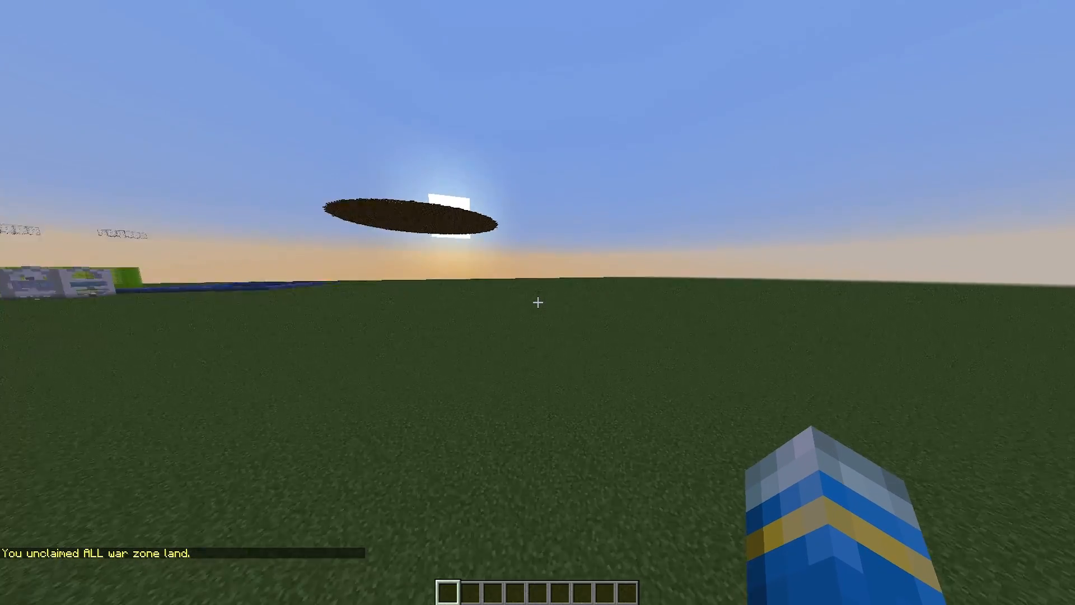
Step: Claim radius 4 as warzone, then as safezone, and view the claims on /f map
type("/f claim")
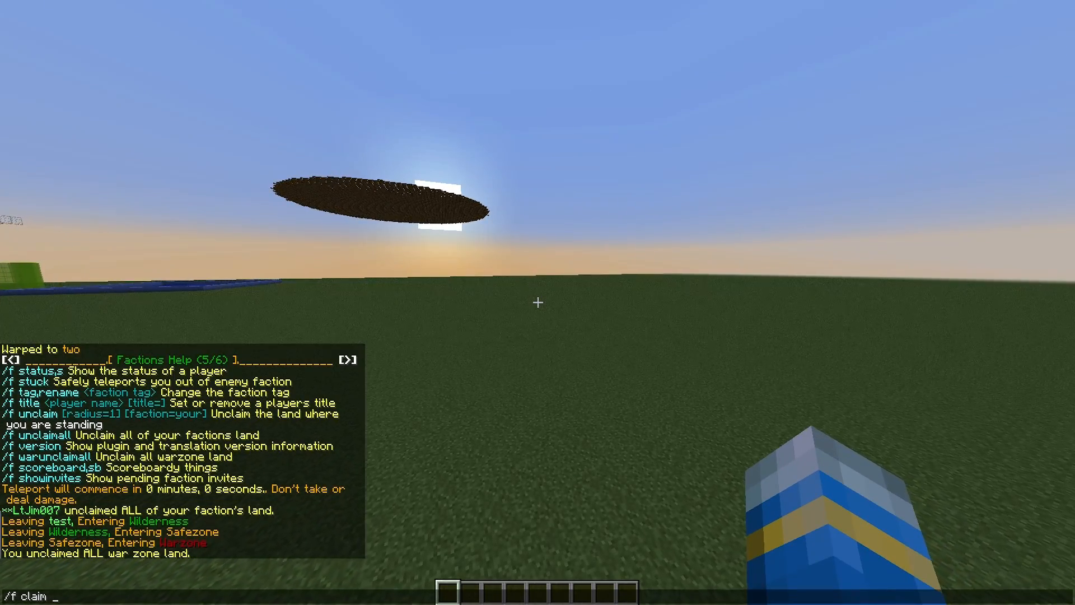
type("4")
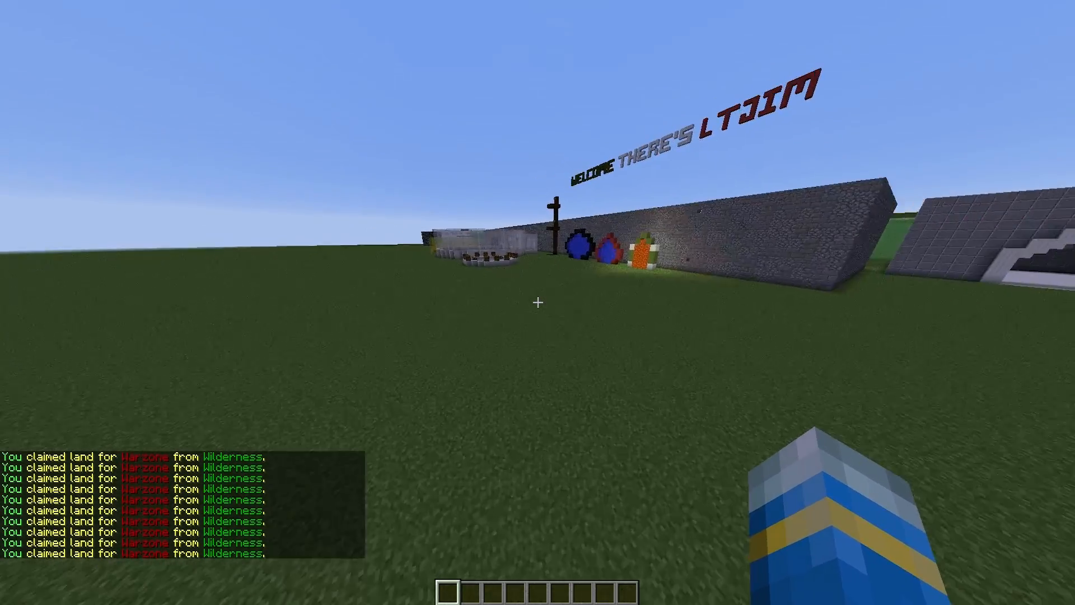
type("/f claim 4 warz")
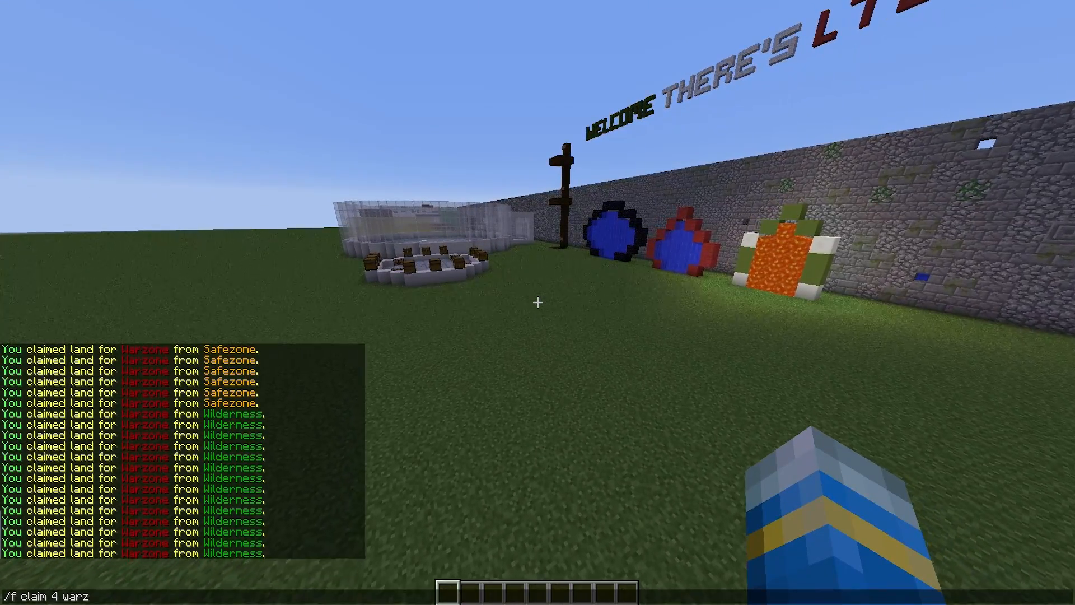
type("safezone")
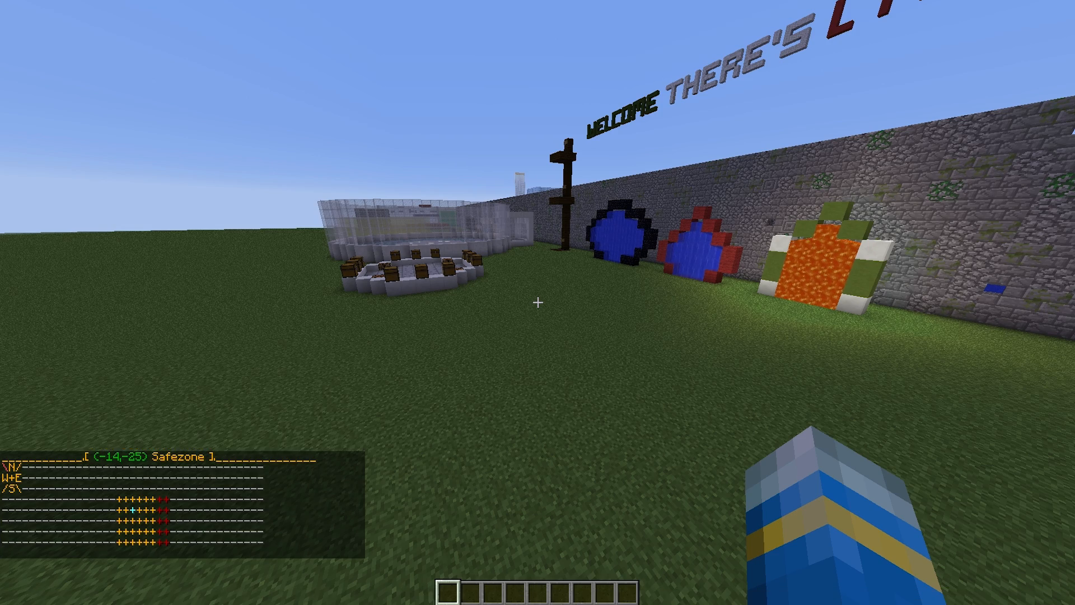
Step: Try an /f buy command and see that faction economy is disabled
type("/f by")
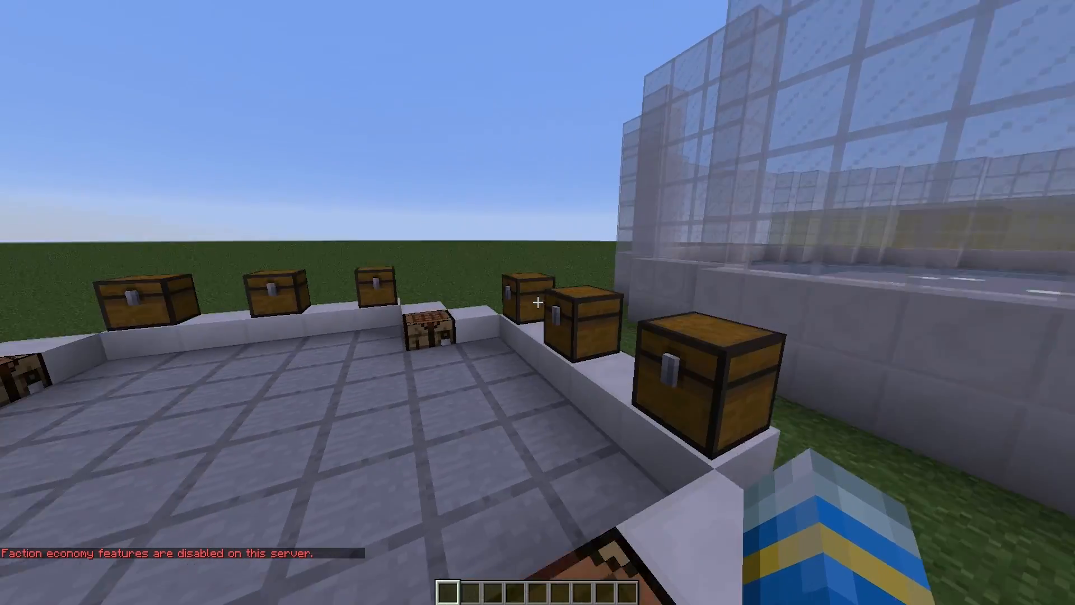
mouse_move(538, 302)
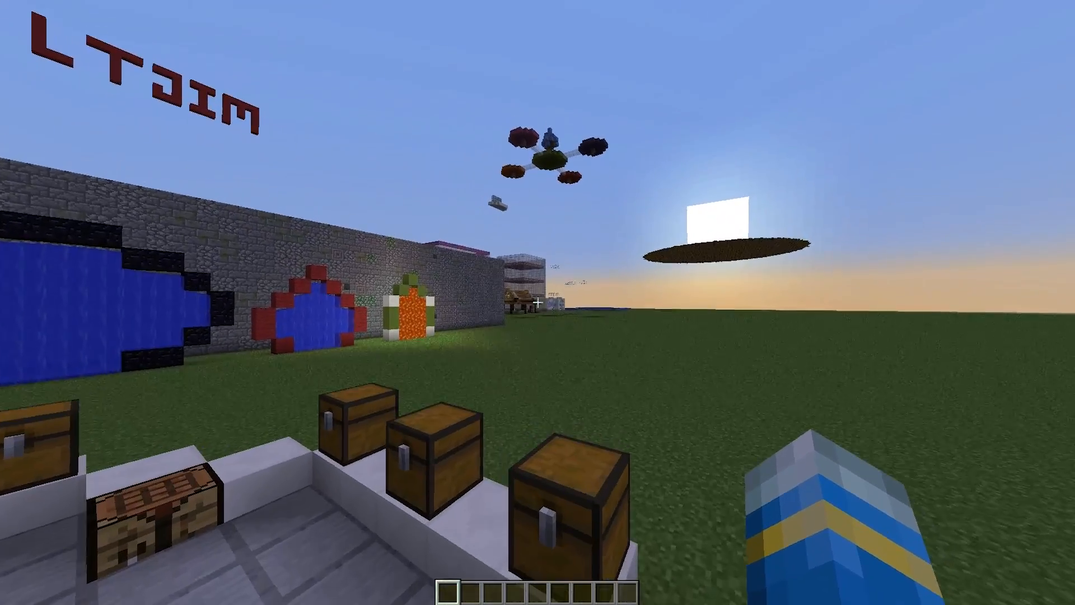
mouse_move(538, 302)
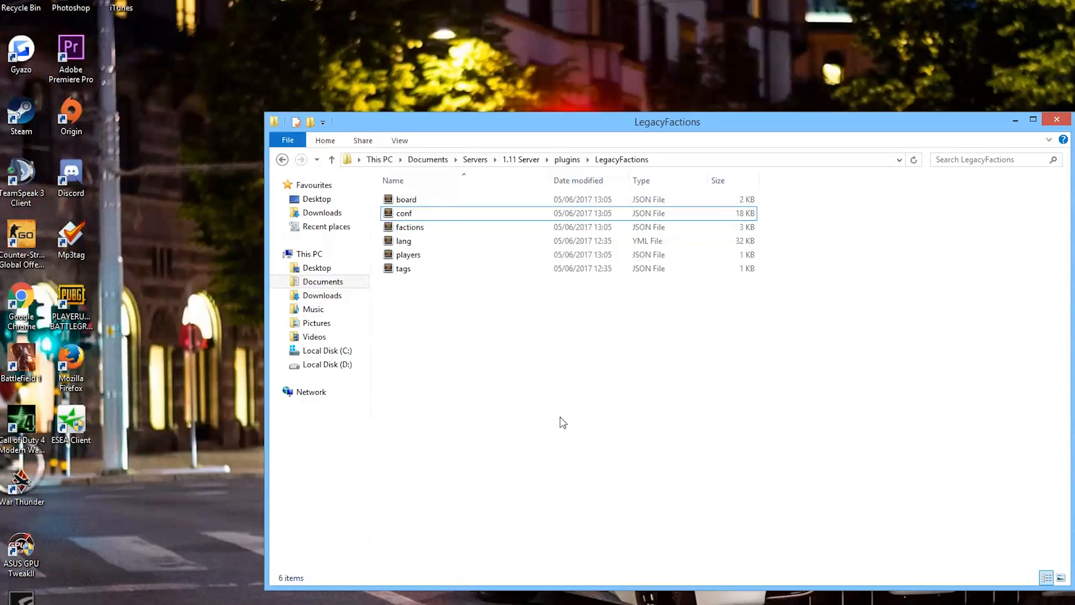
mouse_move(570, 431)
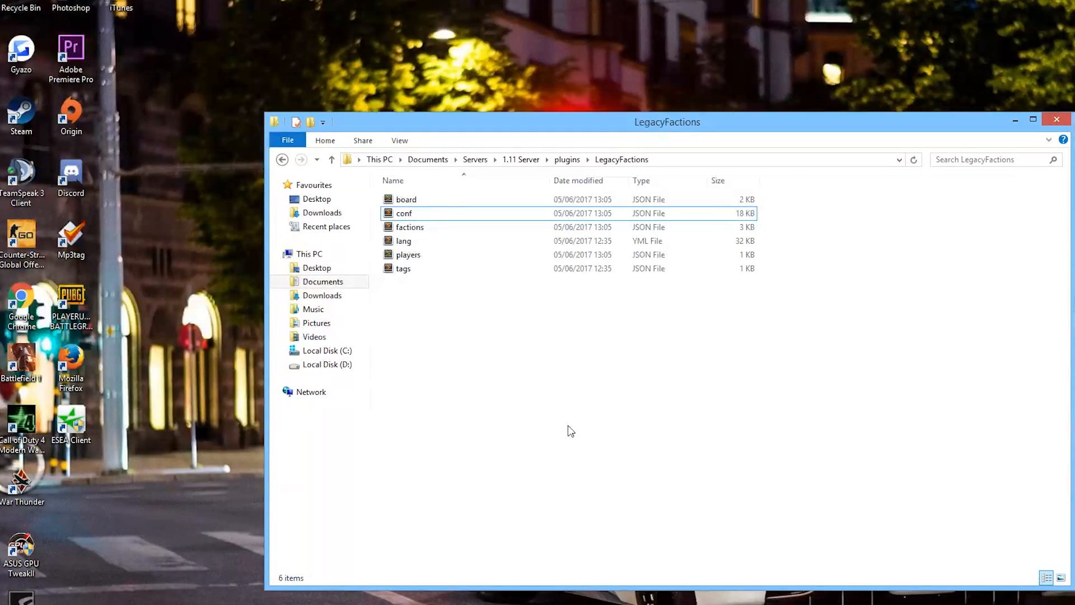
Step: Open conf.json from the LegacyFactions folder in Sublime Text
left_click(405, 213)
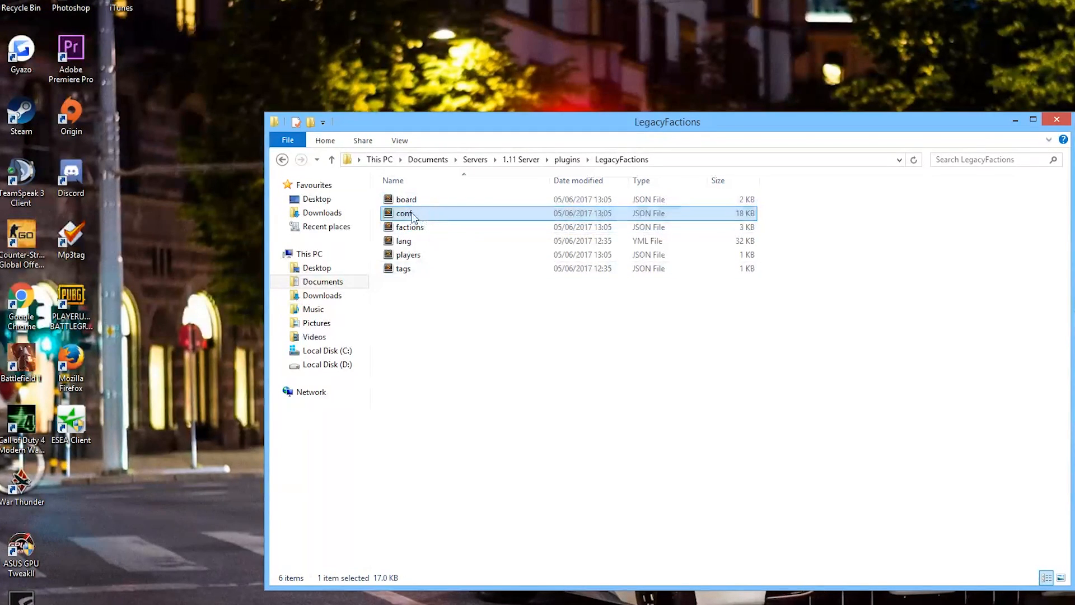
mouse_move(411, 213)
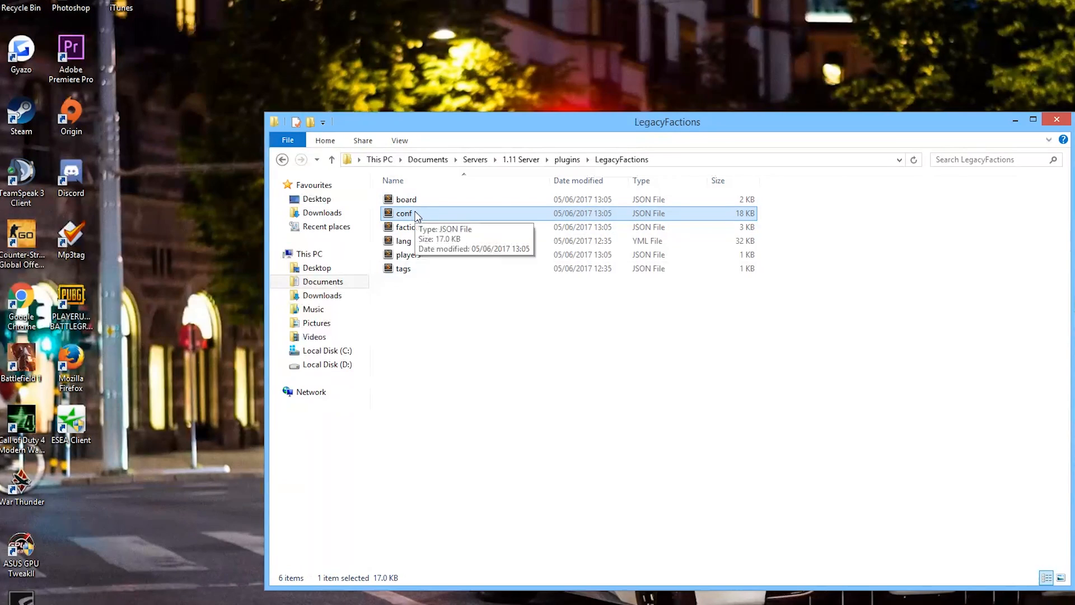
double_click(405, 213)
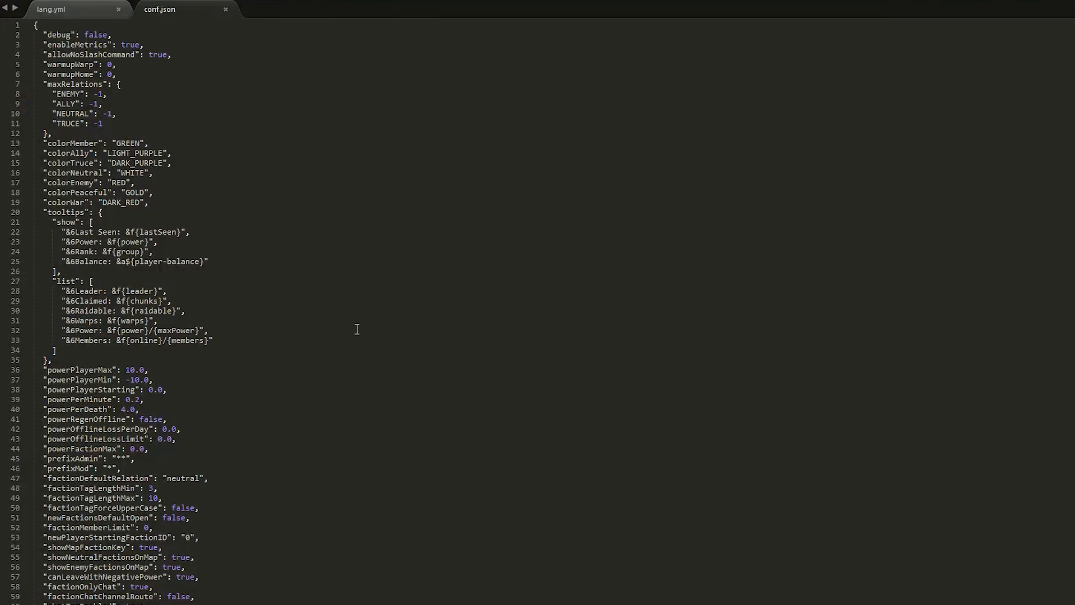
mouse_move(251, 254)
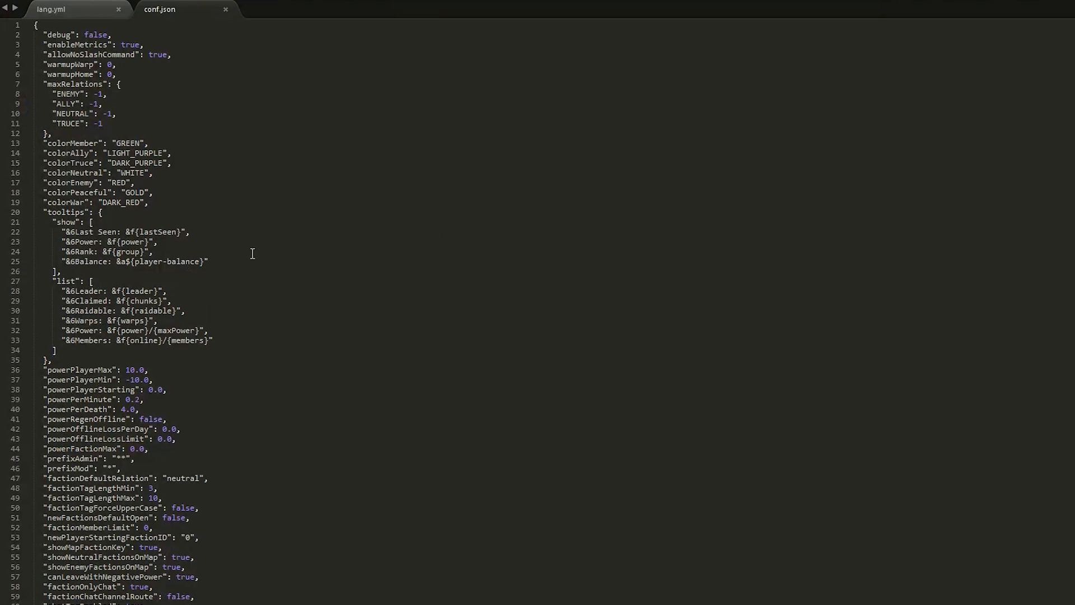
scroll("down", 3)
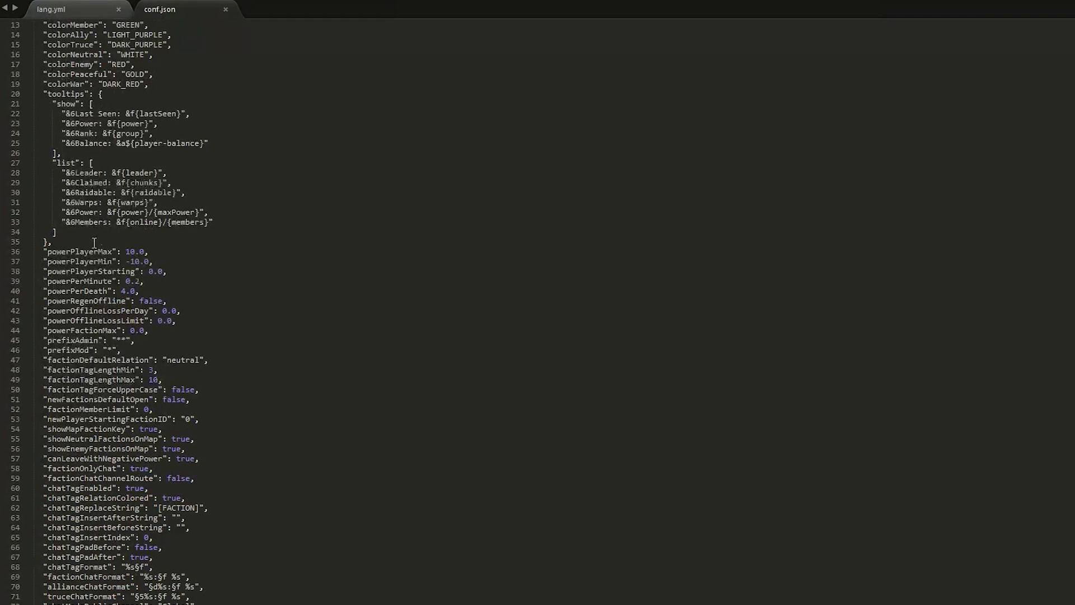
scroll("down", 3)
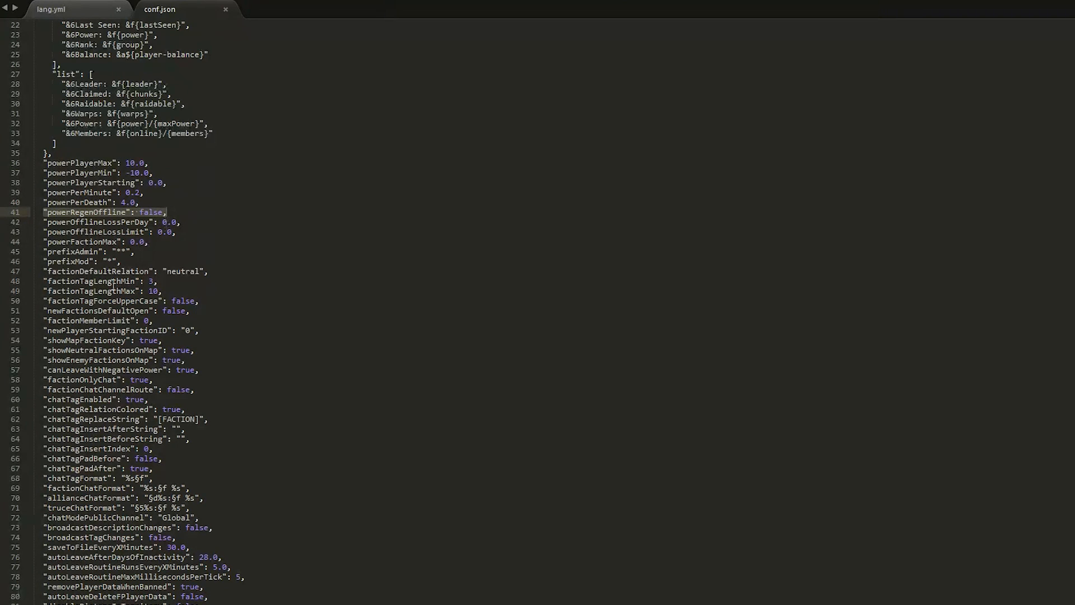
scroll("down", 3)
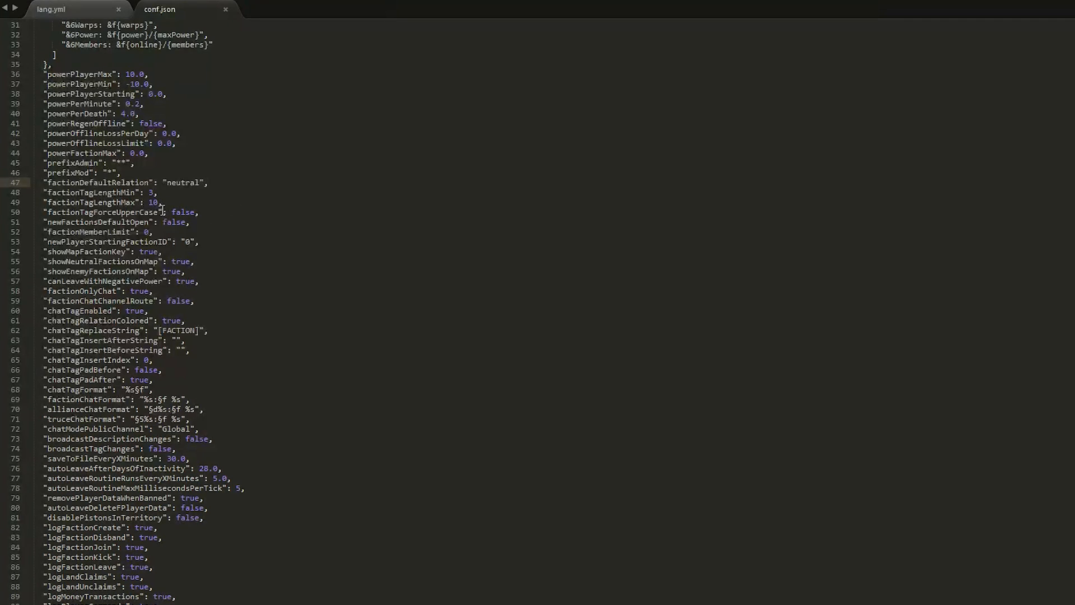
scroll("down", 3)
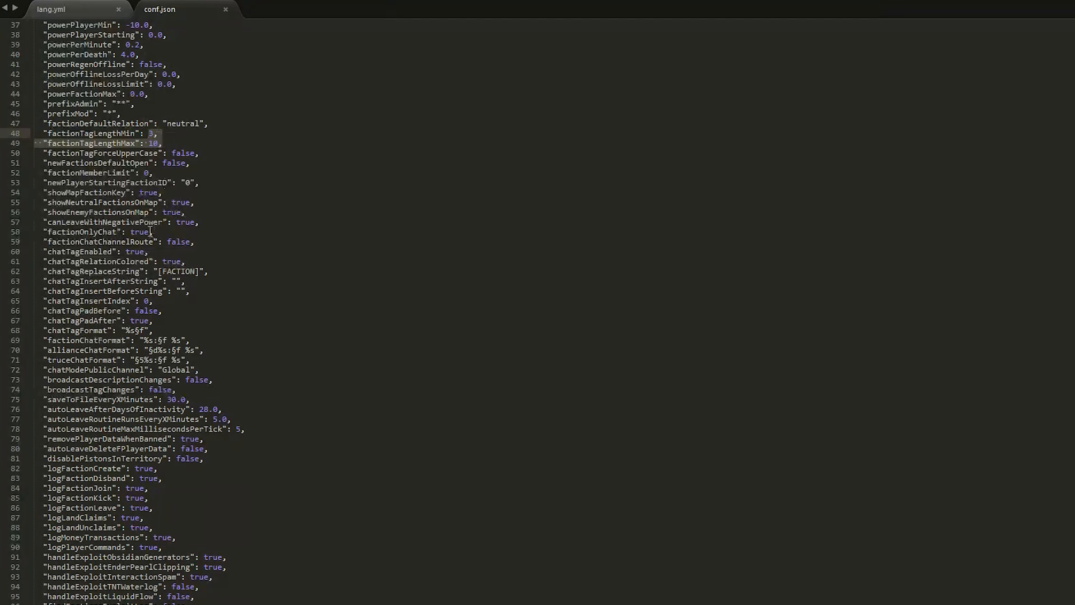
scroll("down", 3)
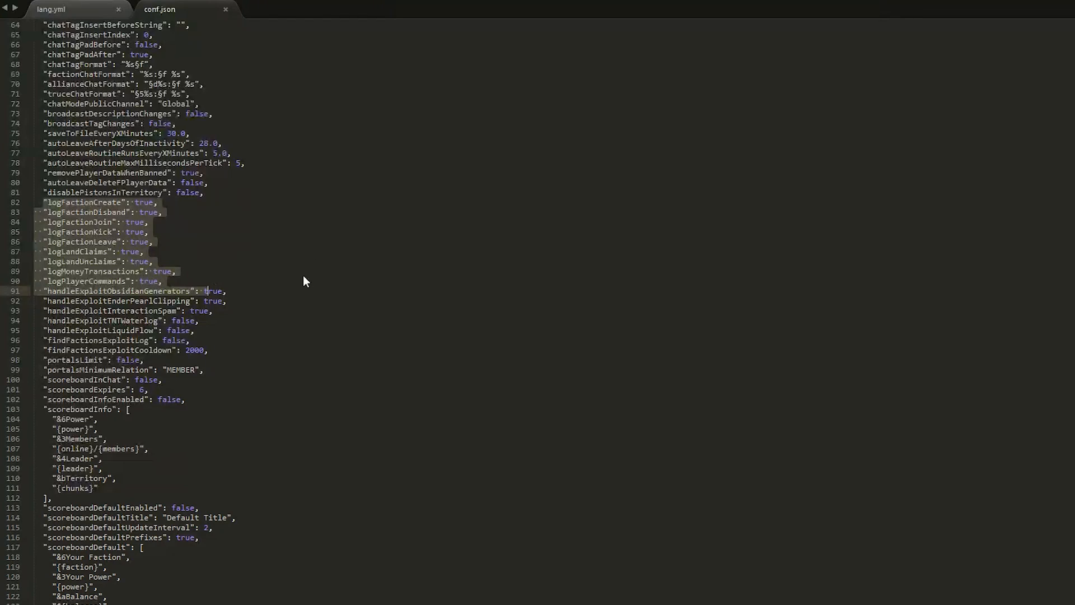
scroll("down", 3)
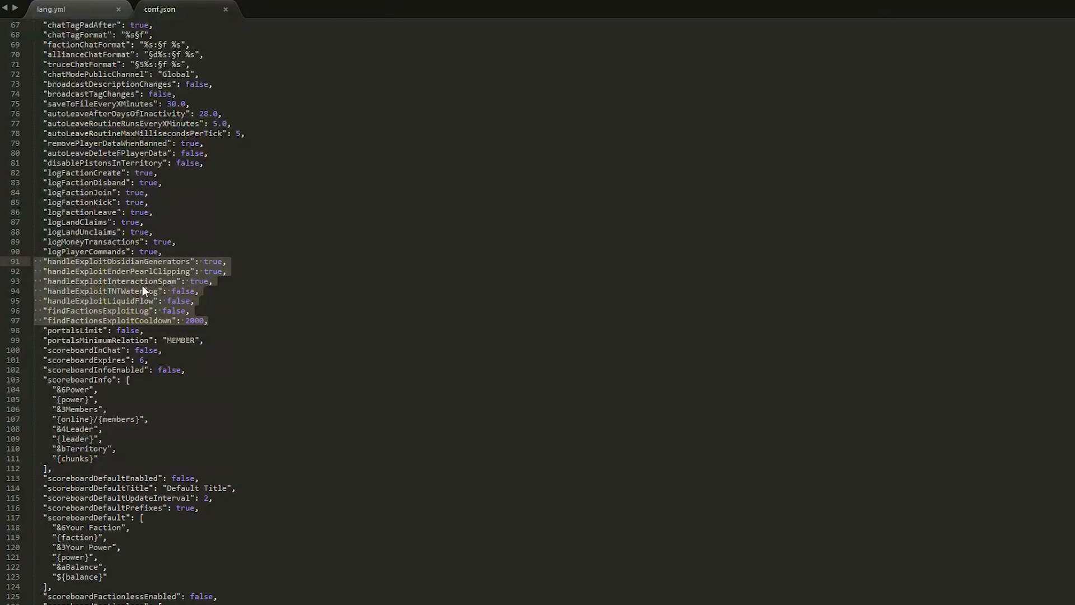
mouse_move(180, 288)
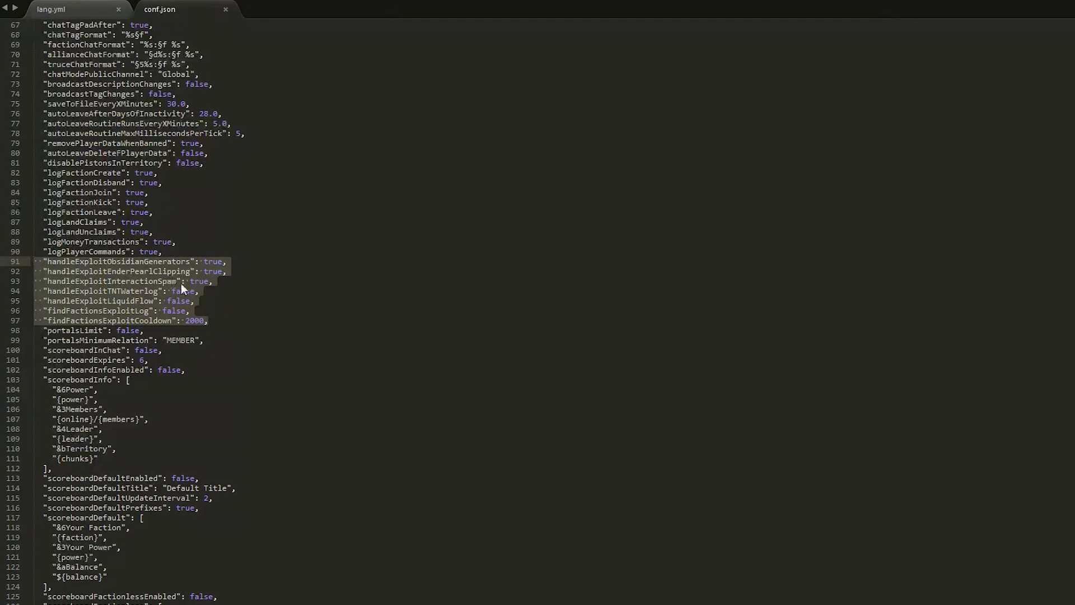
mouse_move(207, 308)
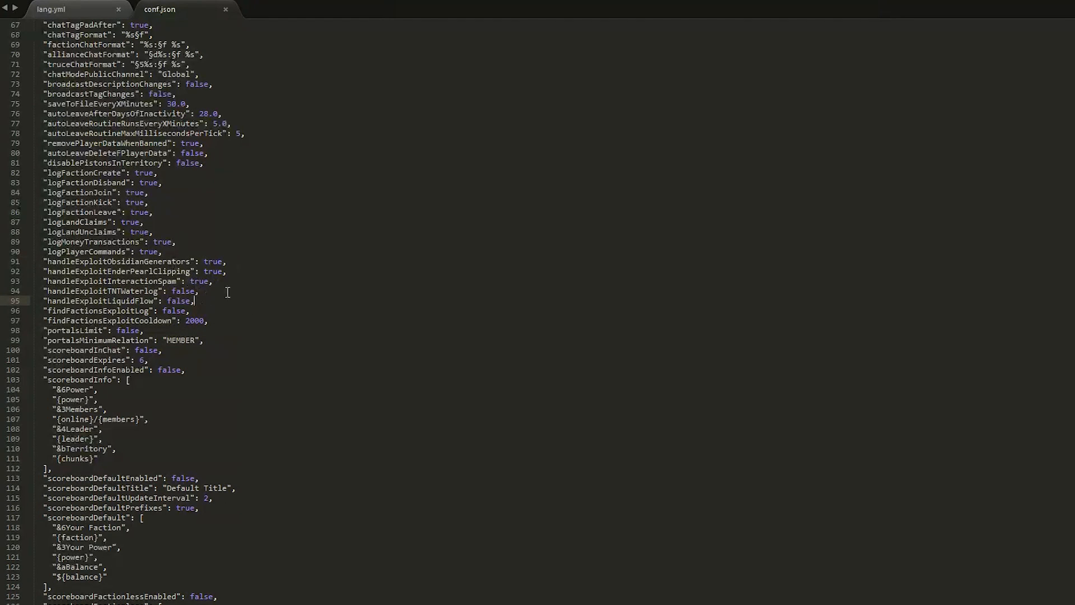
scroll("down", 3)
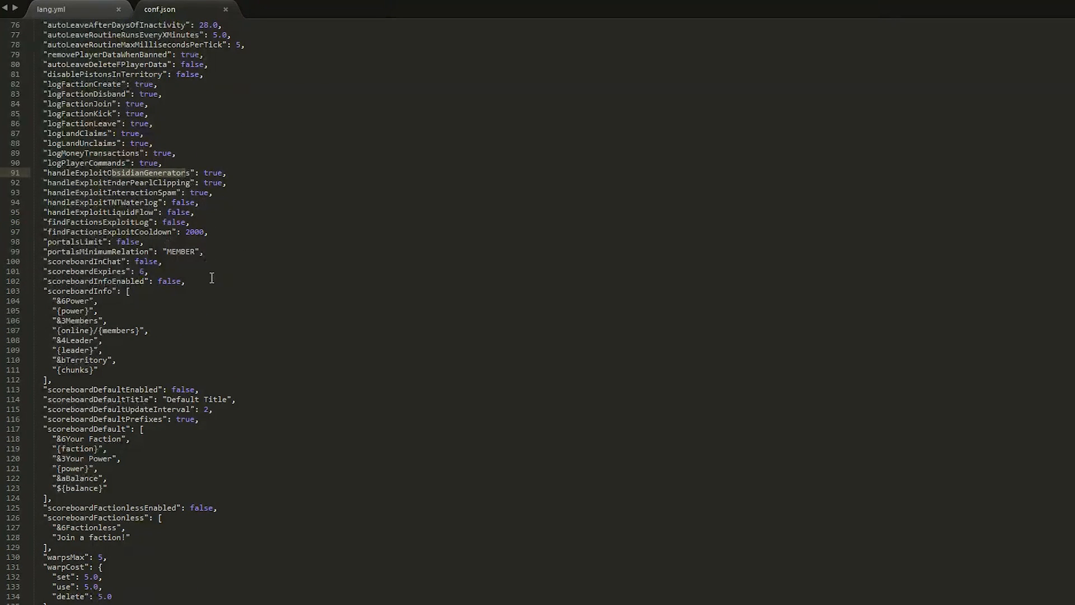
scroll("down", 3)
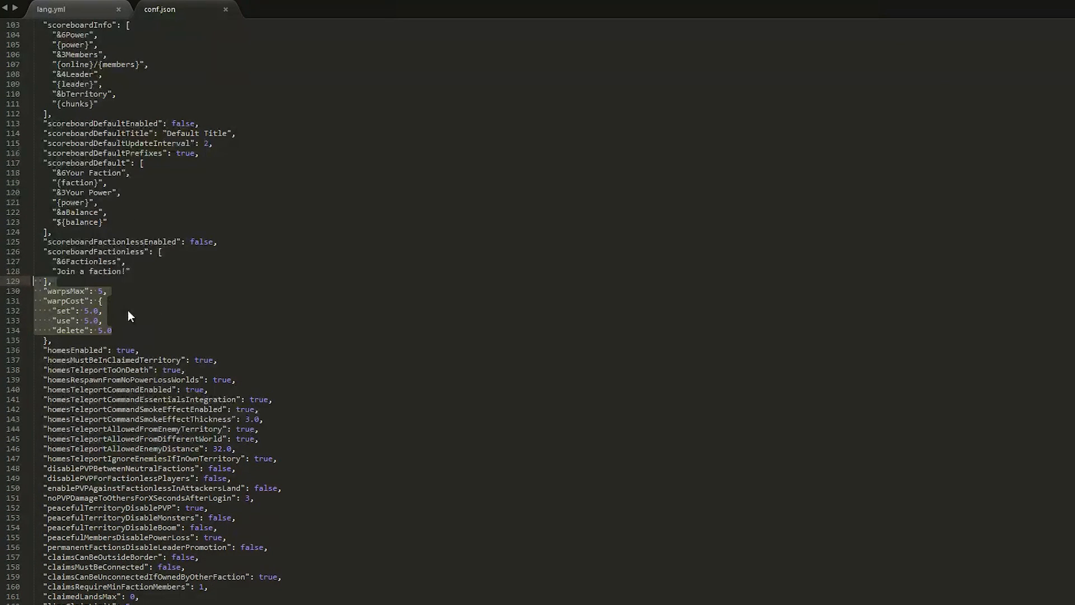
scroll("down", 3)
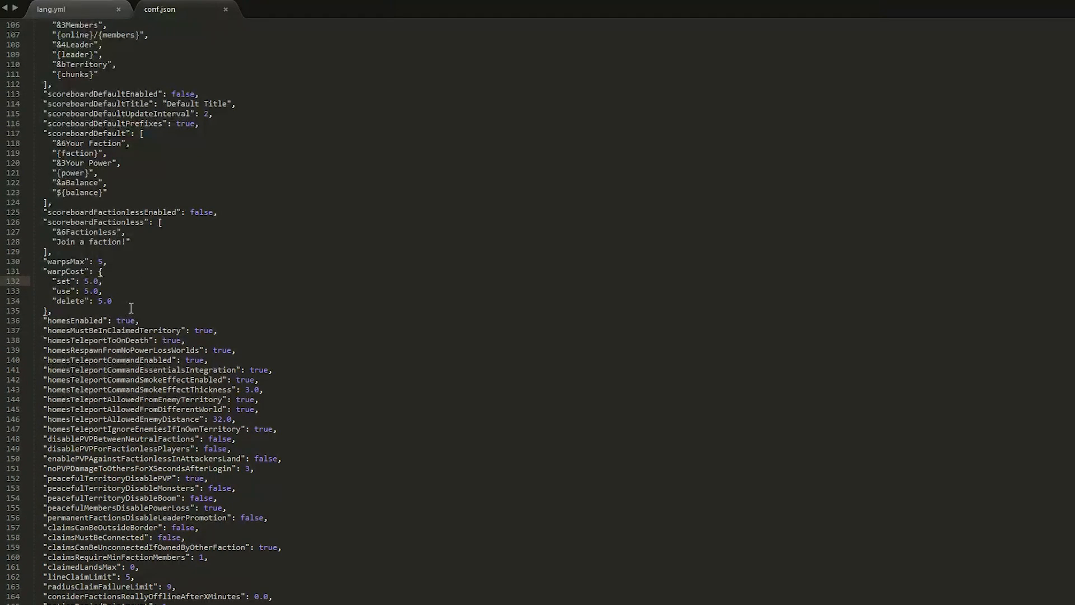
scroll("down", 3)
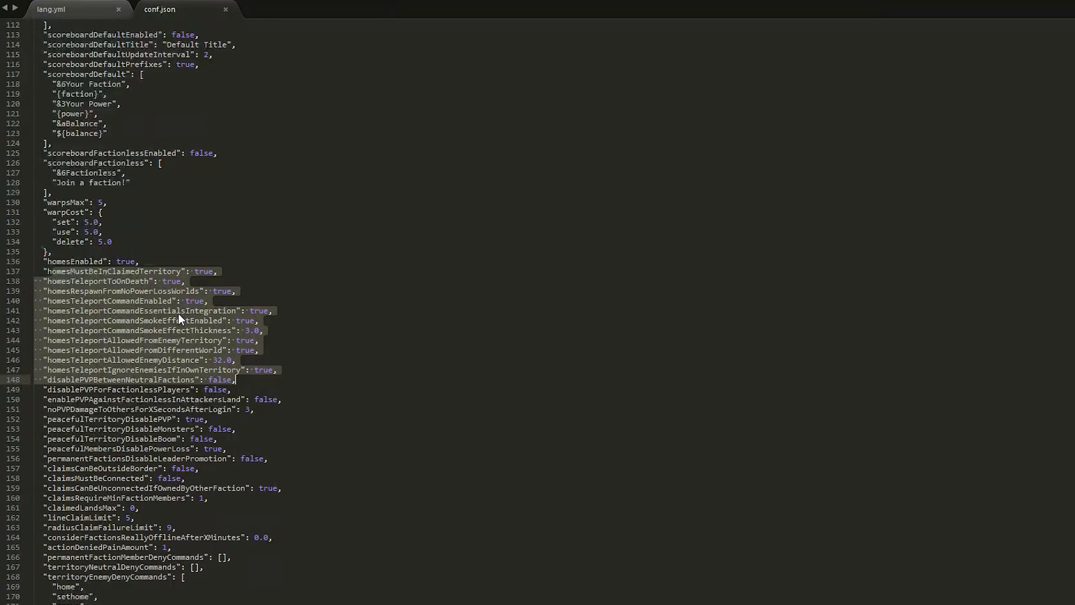
left_click(151, 340)
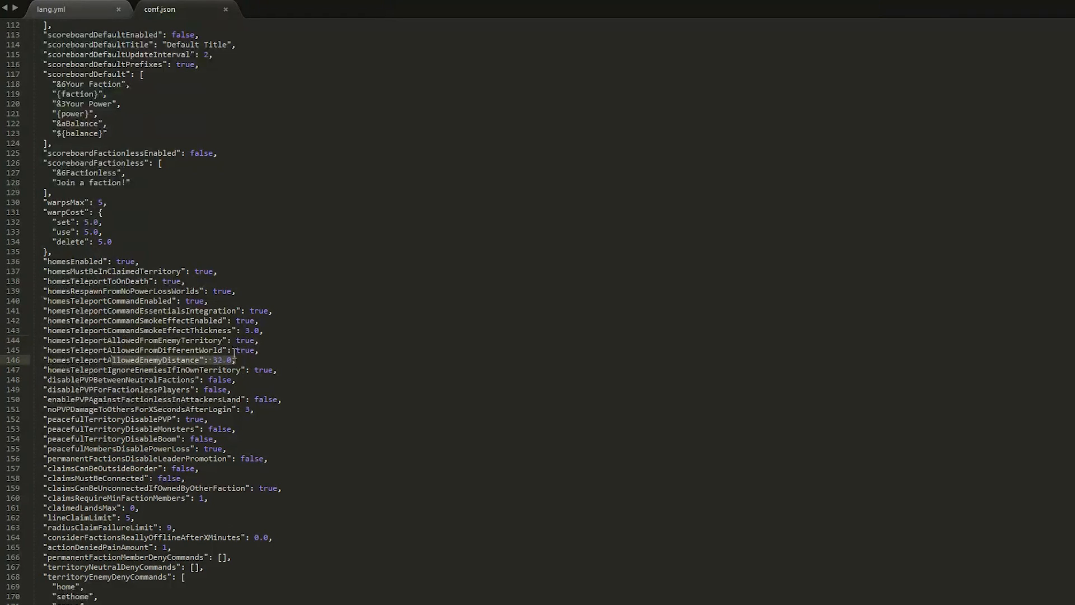
left_click(91, 351)
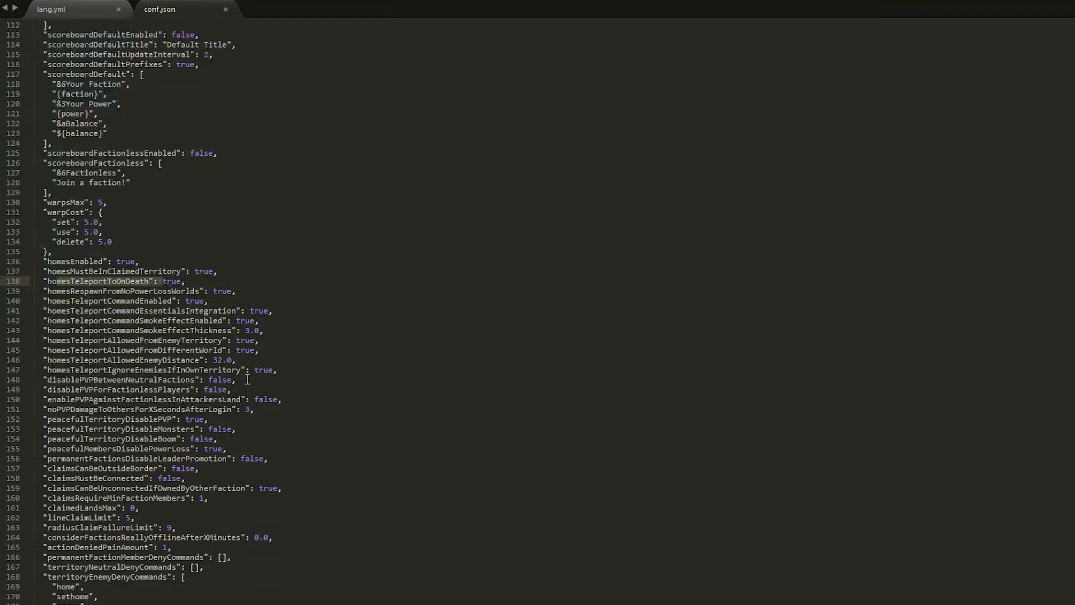
Step: Scroll conf.json past territoryEnemyDenyCommands down to territoryProtectedMaterials
scroll("down", 3)
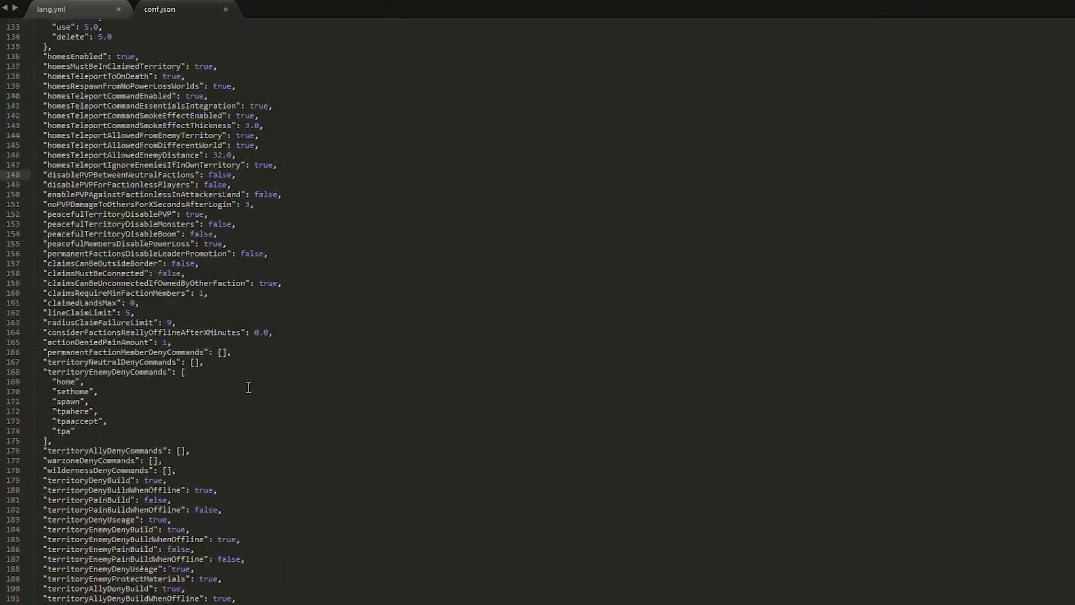
scroll("down", 3)
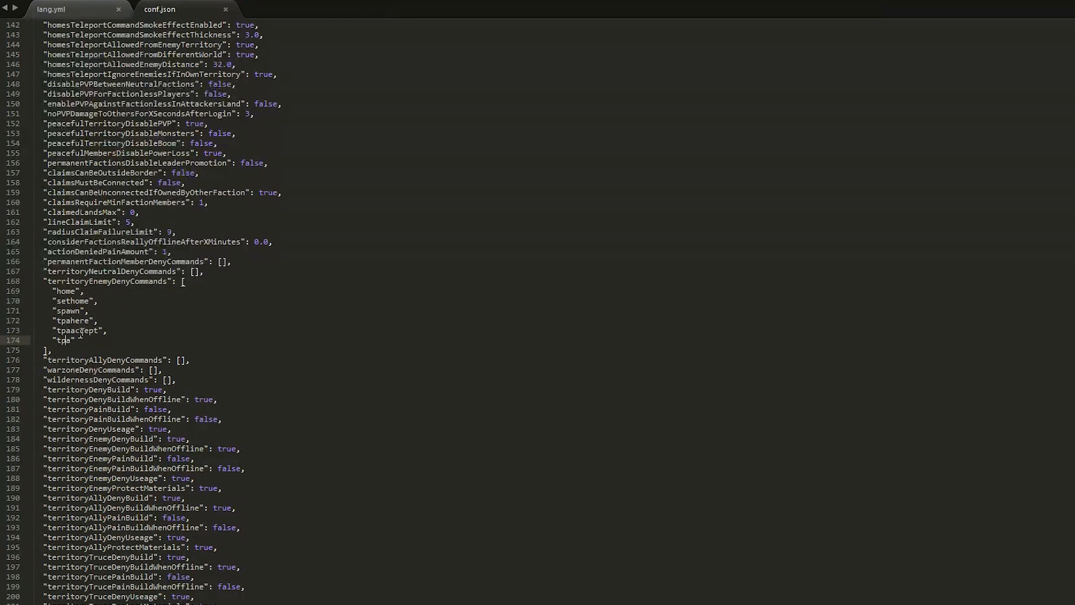
mouse_move(144, 334)
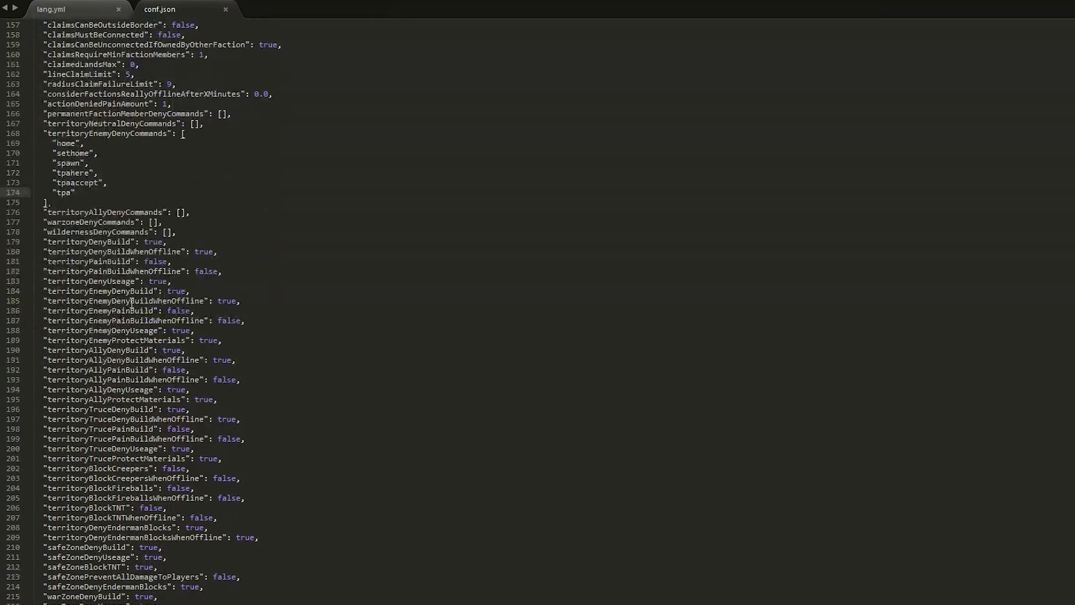
scroll("down", 3)
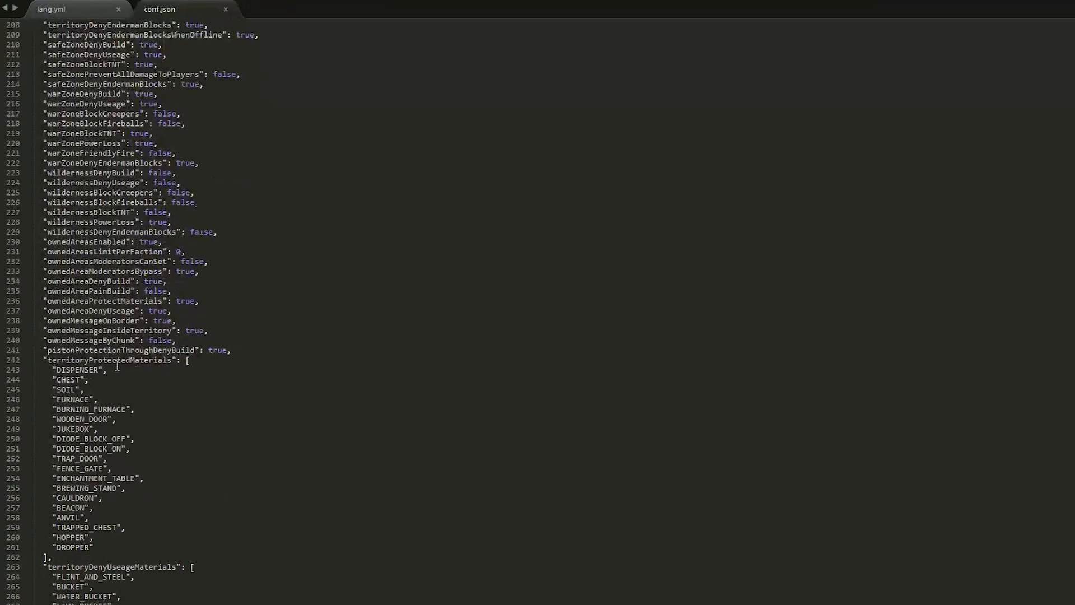
Step: Scroll past territoryProtectedMaterials to the territoryProtectedMaterialsWhenOffline list
scroll("down", 3)
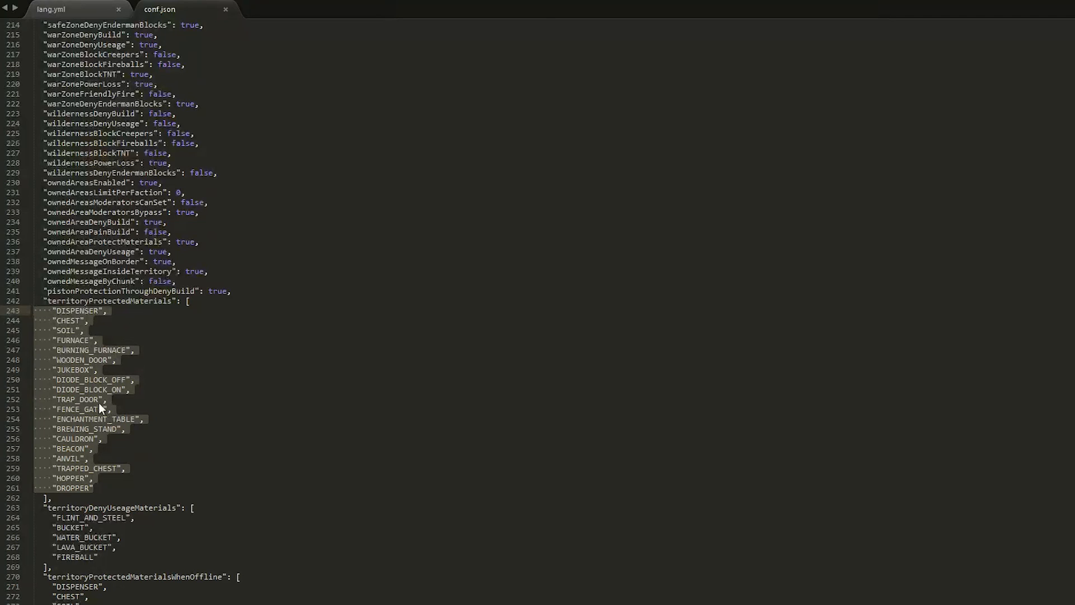
mouse_move(85, 458)
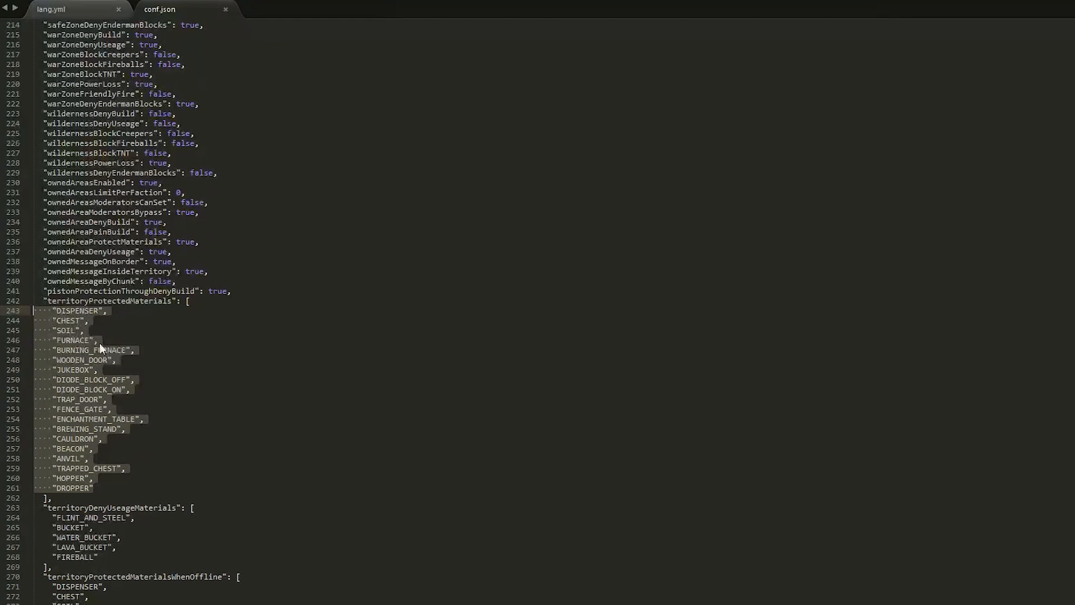
mouse_move(162, 394)
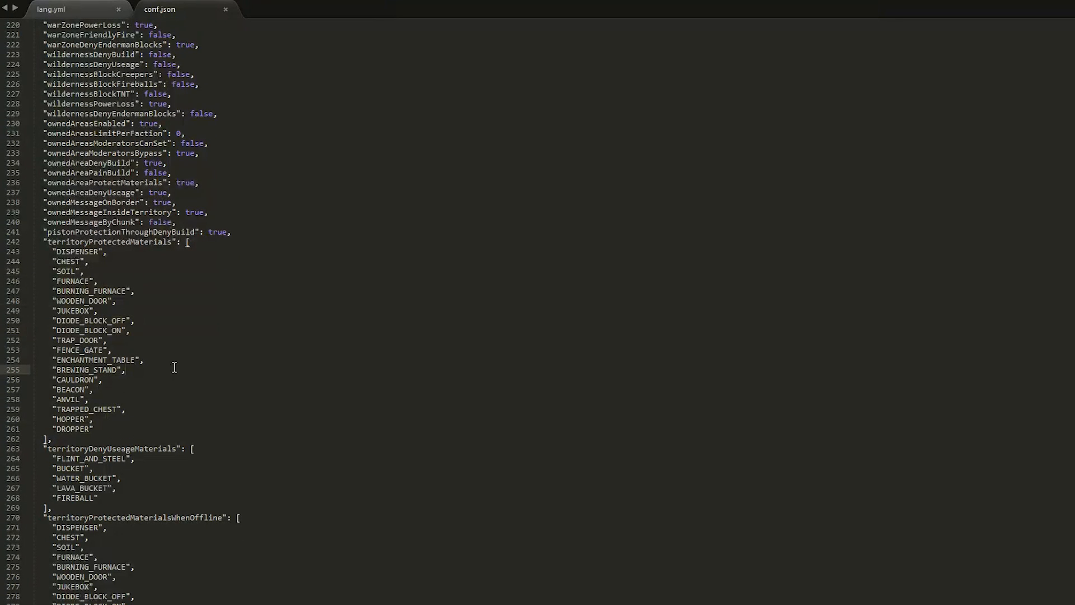
scroll("down", 3)
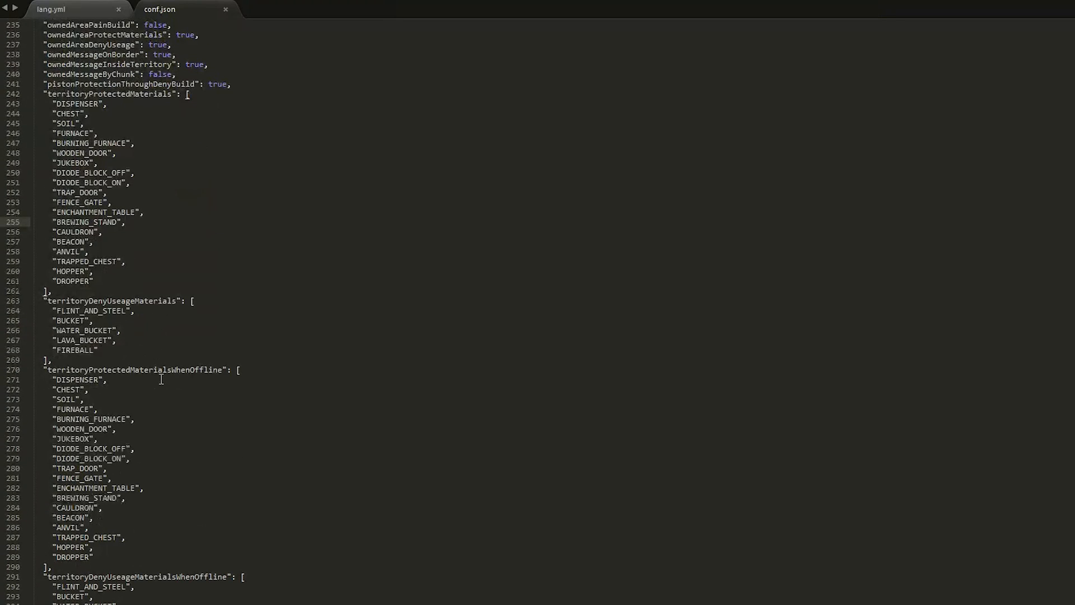
Step: Highlight the econCostSethome value 30.0, then scroll on toward the dynmap settings
scroll("down", 3)
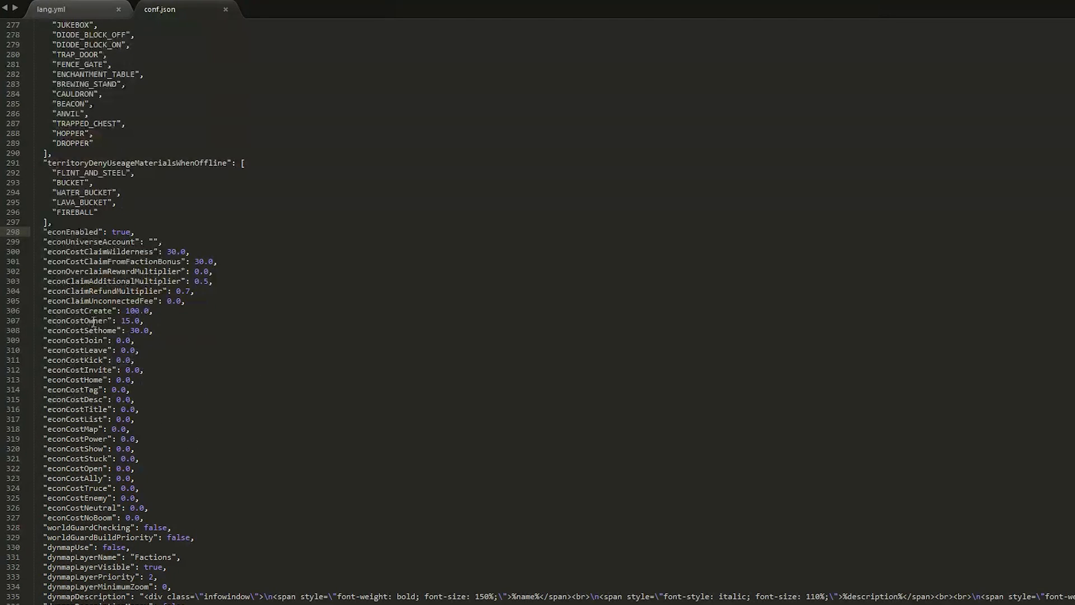
double_click(135, 310)
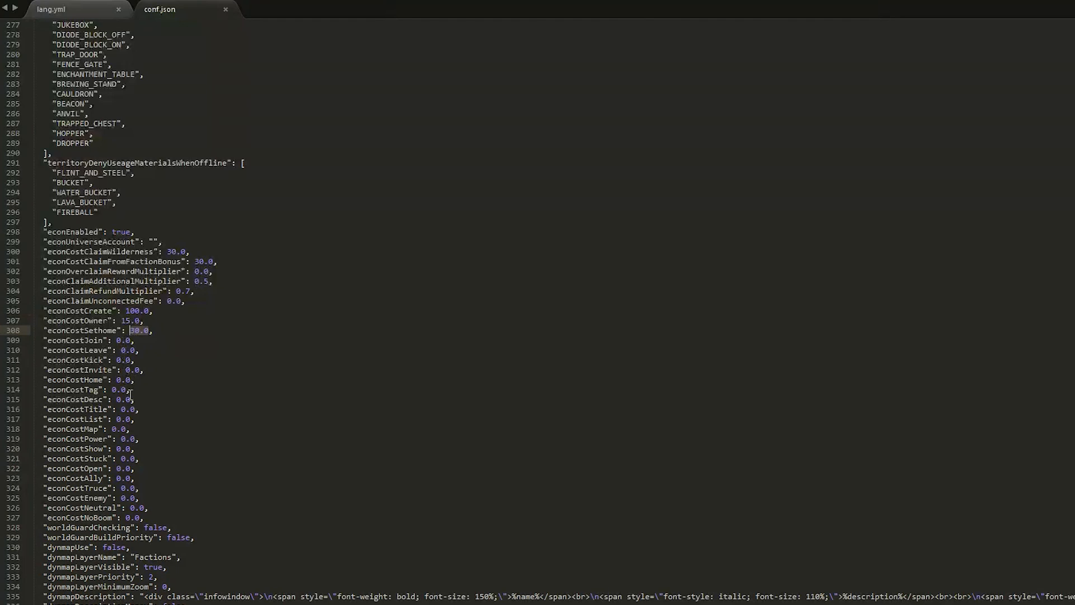
mouse_move(179, 351)
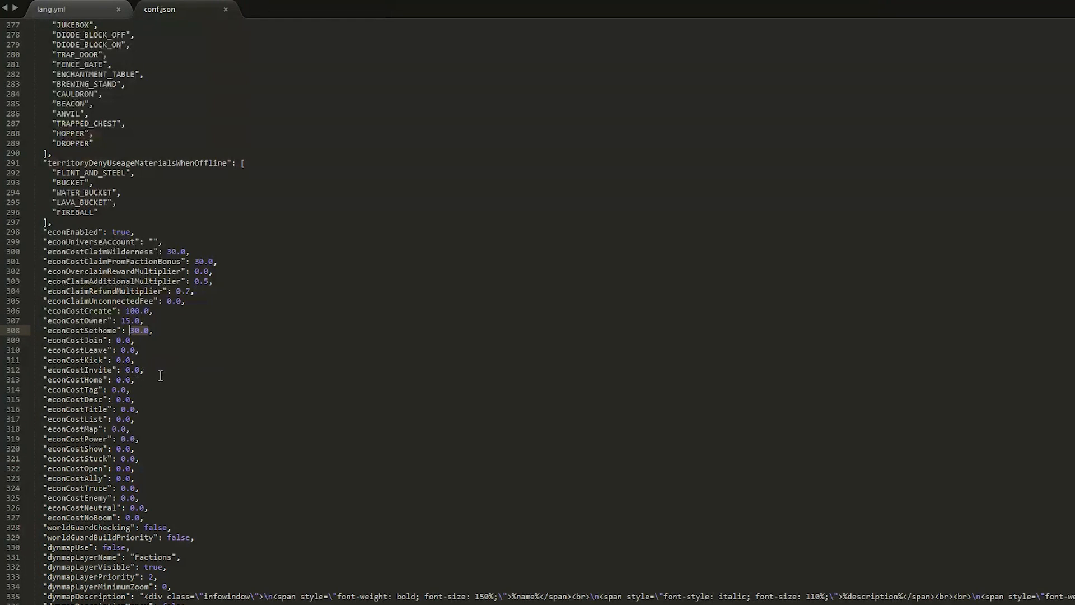
scroll("down", 3)
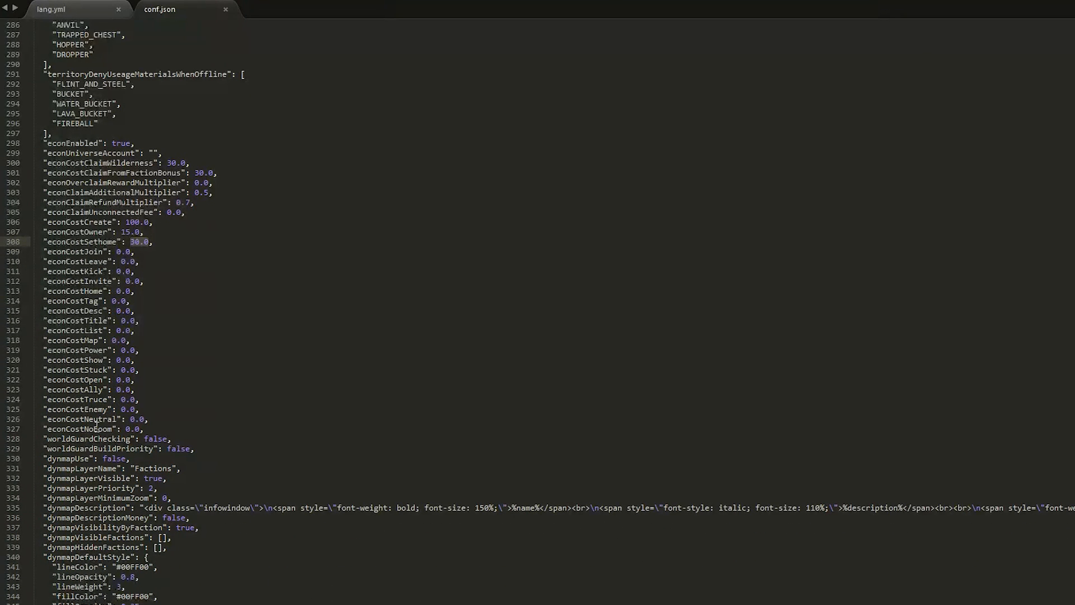
Step: Scroll through the dynmap, helpPages and cmdAliases sections of conf.json
scroll("down", 3)
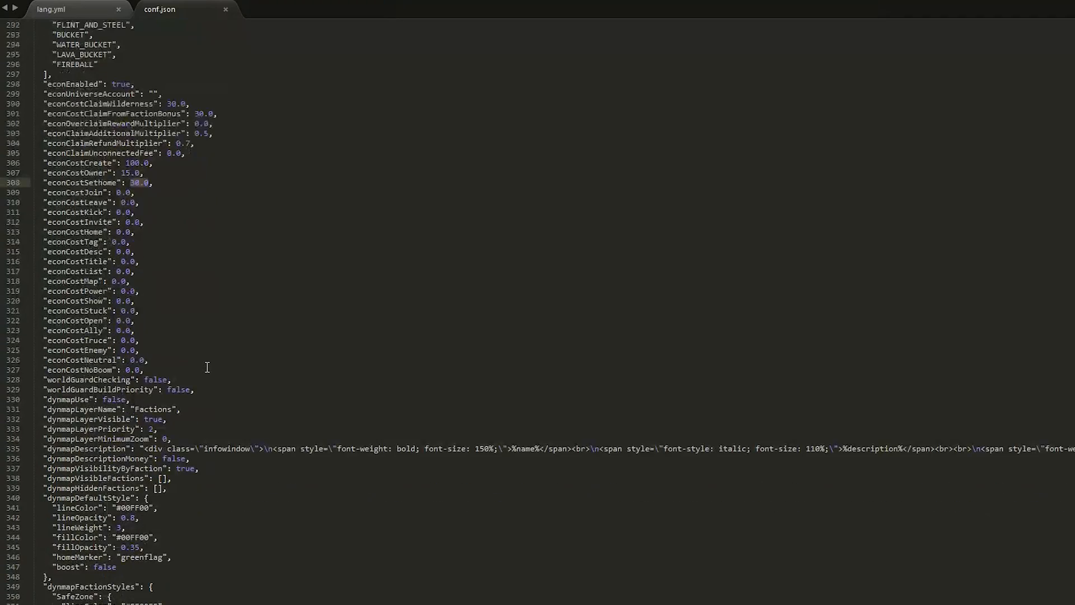
scroll("down", 3)
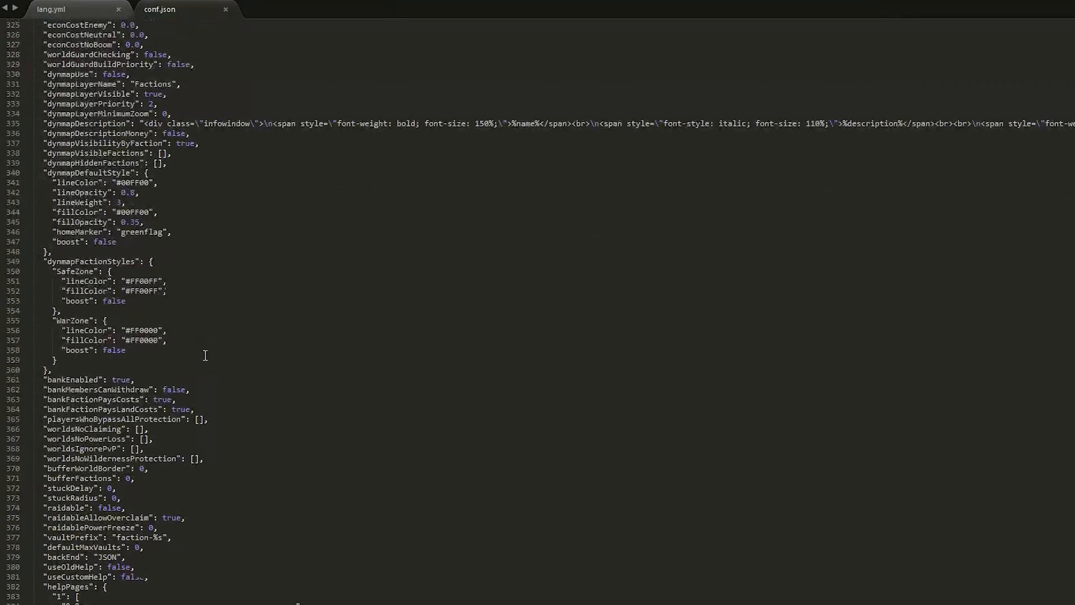
scroll("down", 3)
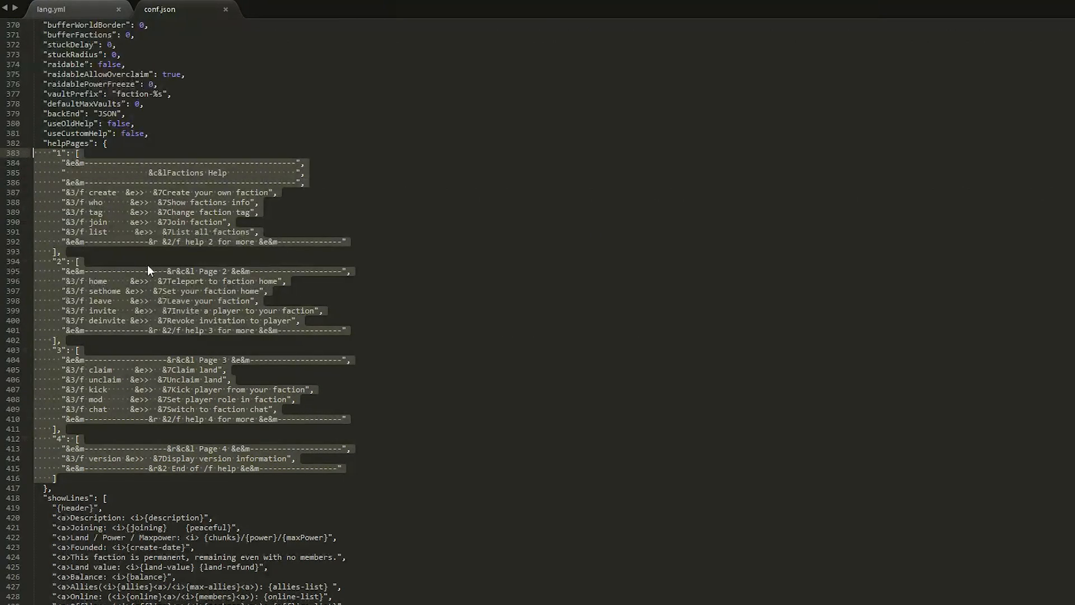
scroll("down", 3)
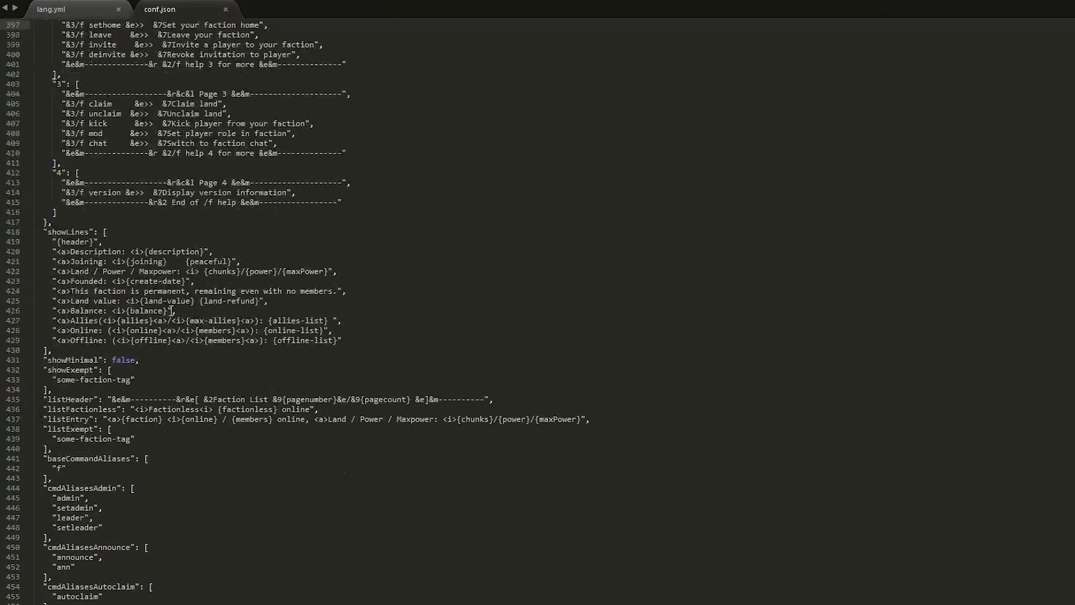
scroll("down", 3)
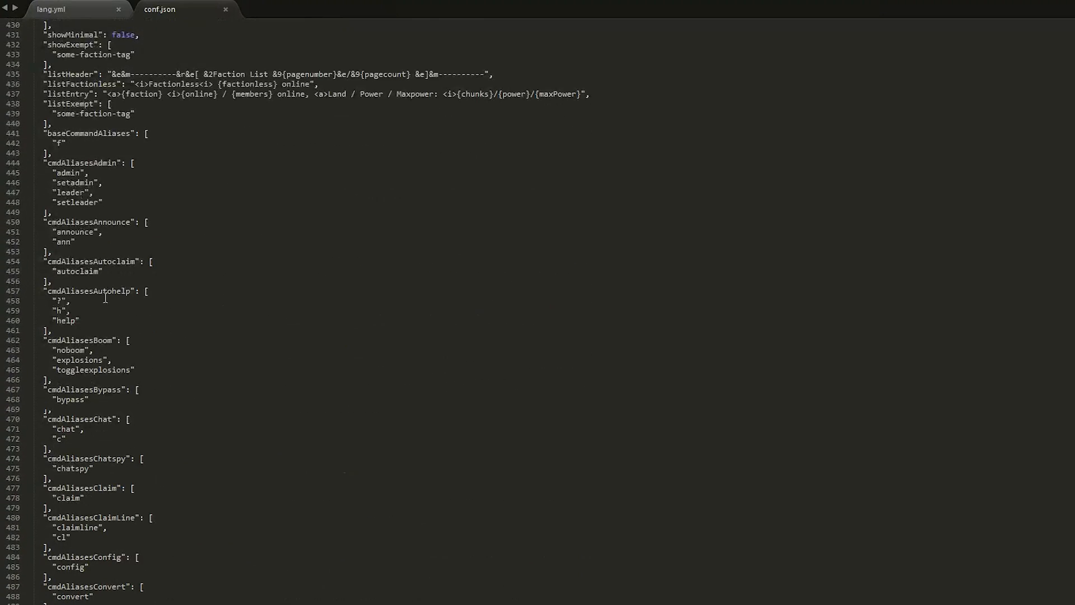
mouse_move(124, 360)
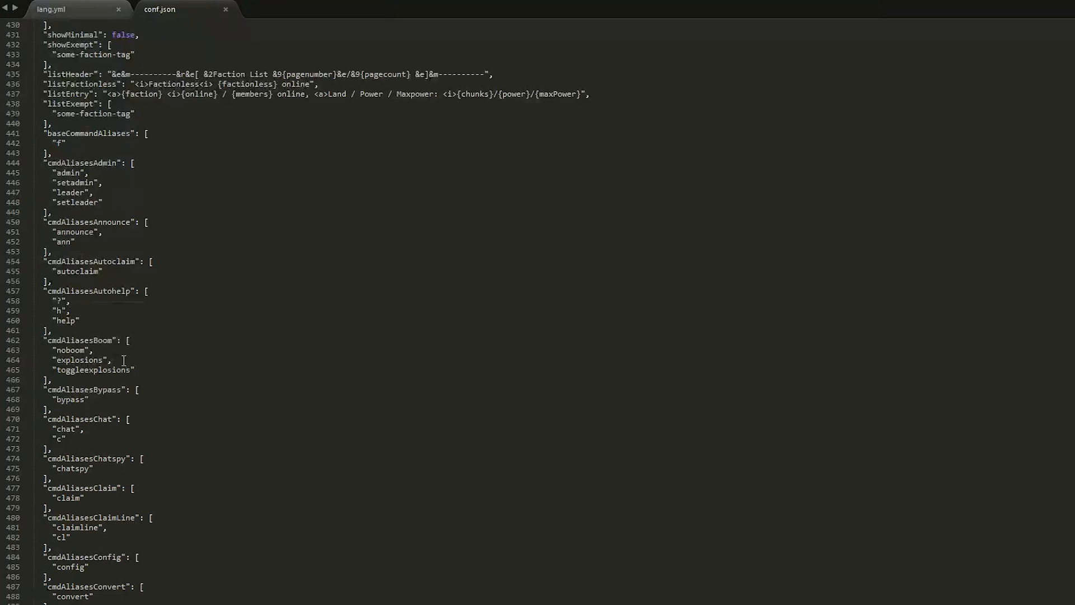
scroll("down", 3)
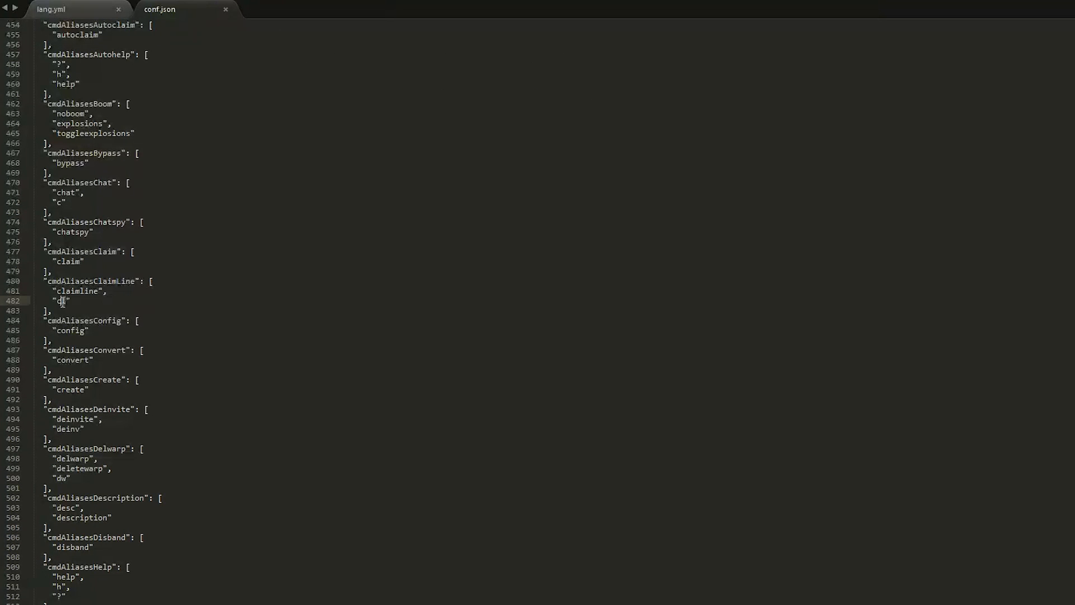
scroll("down", 3)
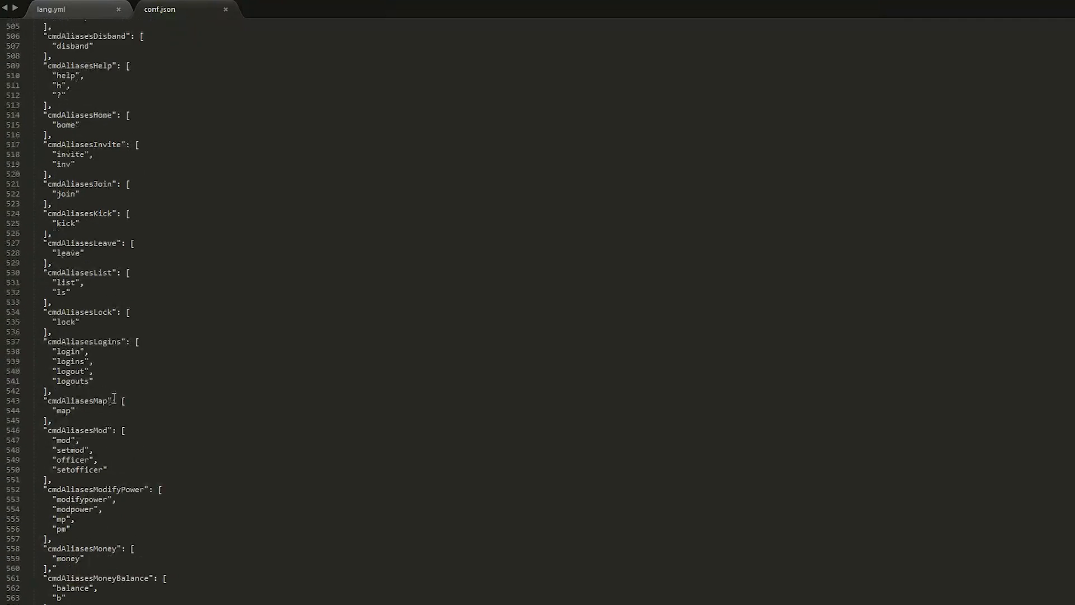
scroll("down", 3)
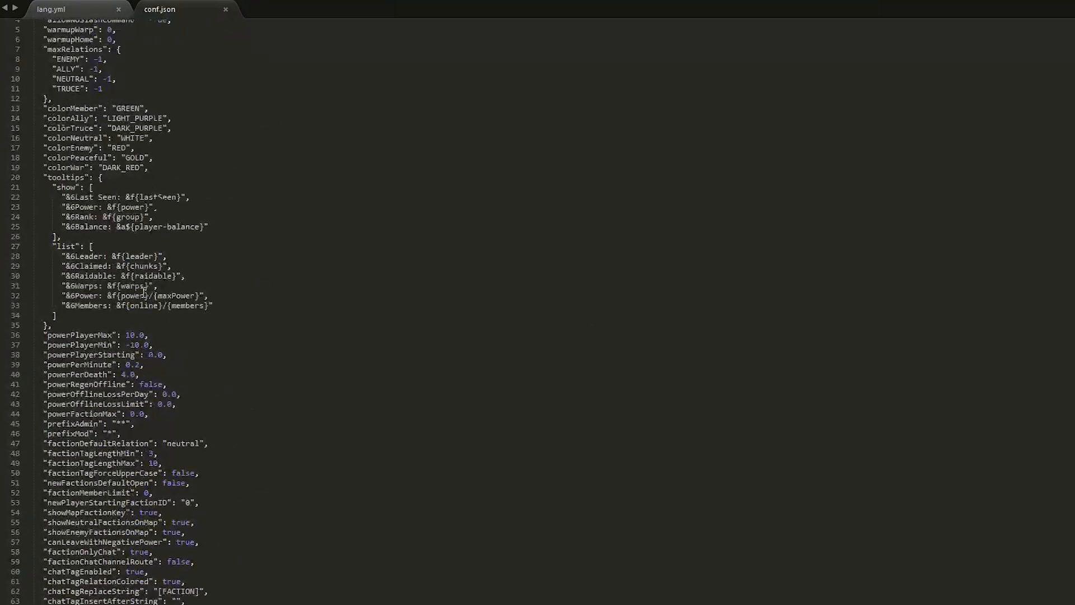
Step: Scroll from the power settings down to econEnabled and the econCost entries
scroll("down", 3)
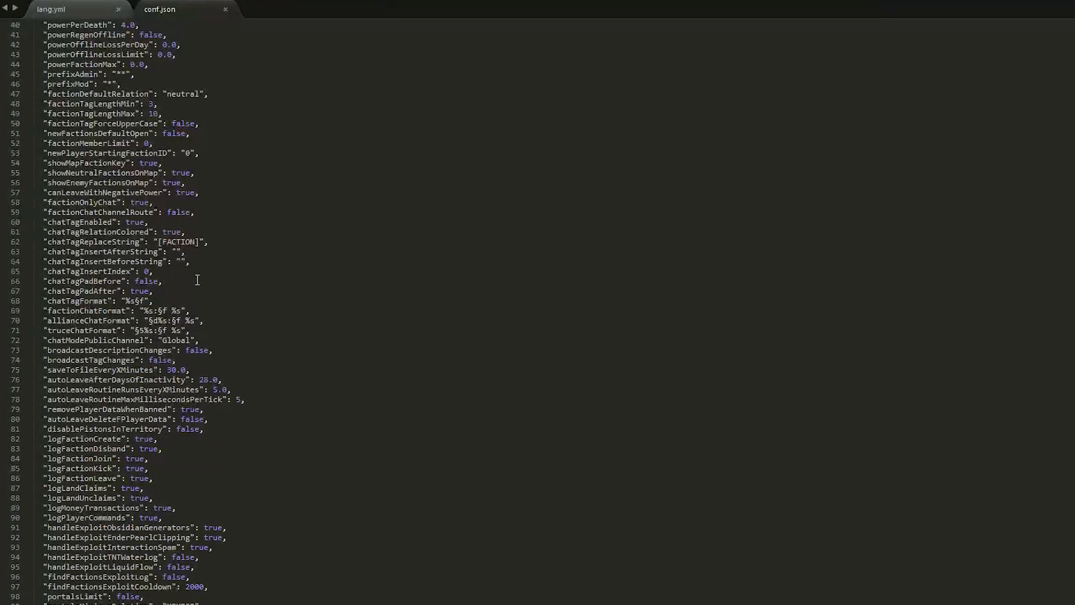
scroll("down", 3)
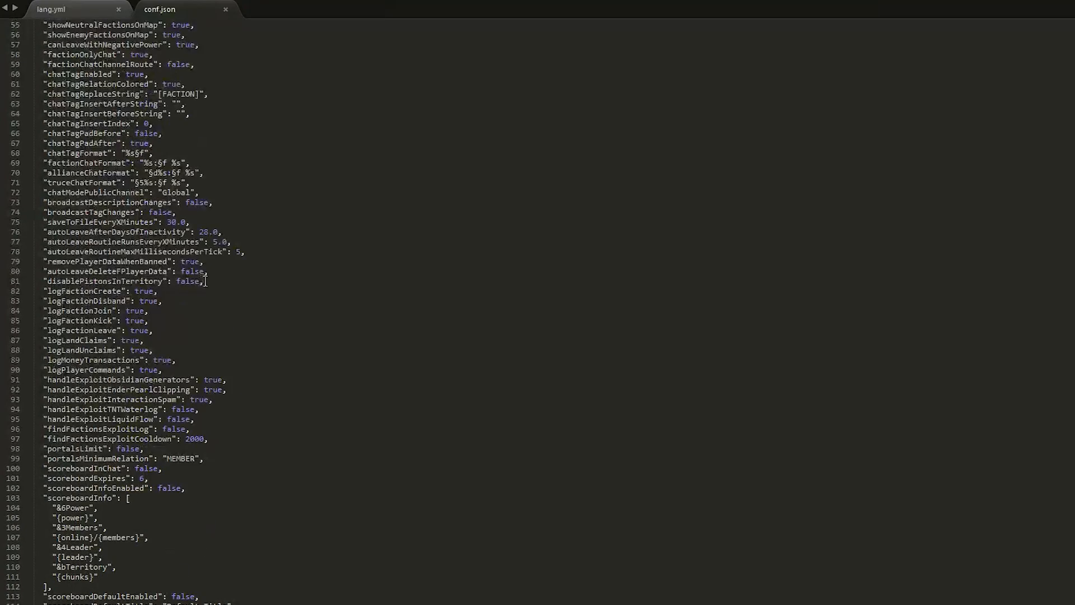
scroll("down", 3)
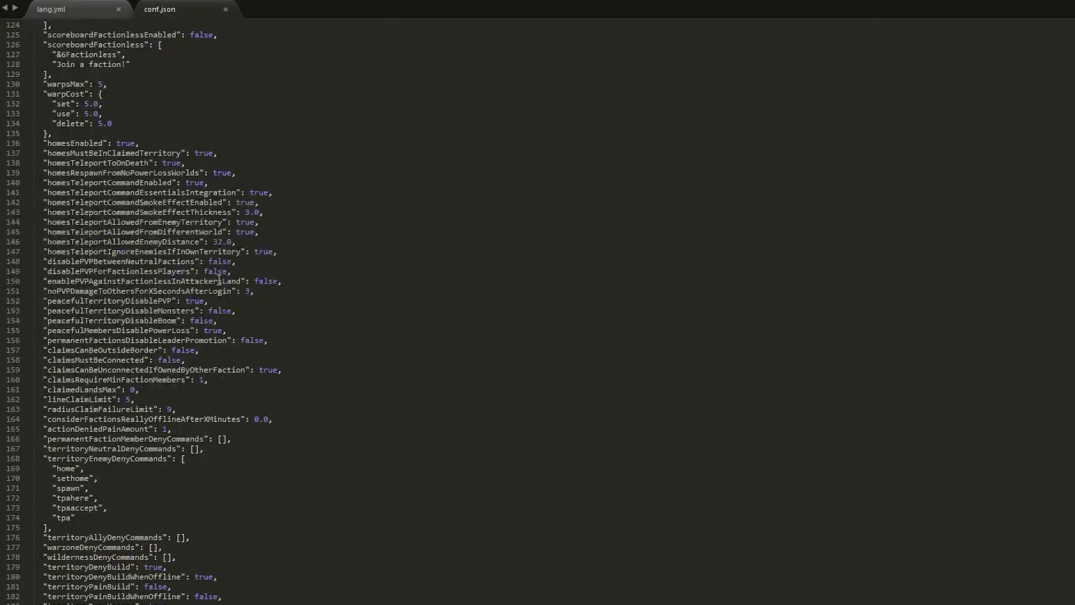
scroll("down", 3)
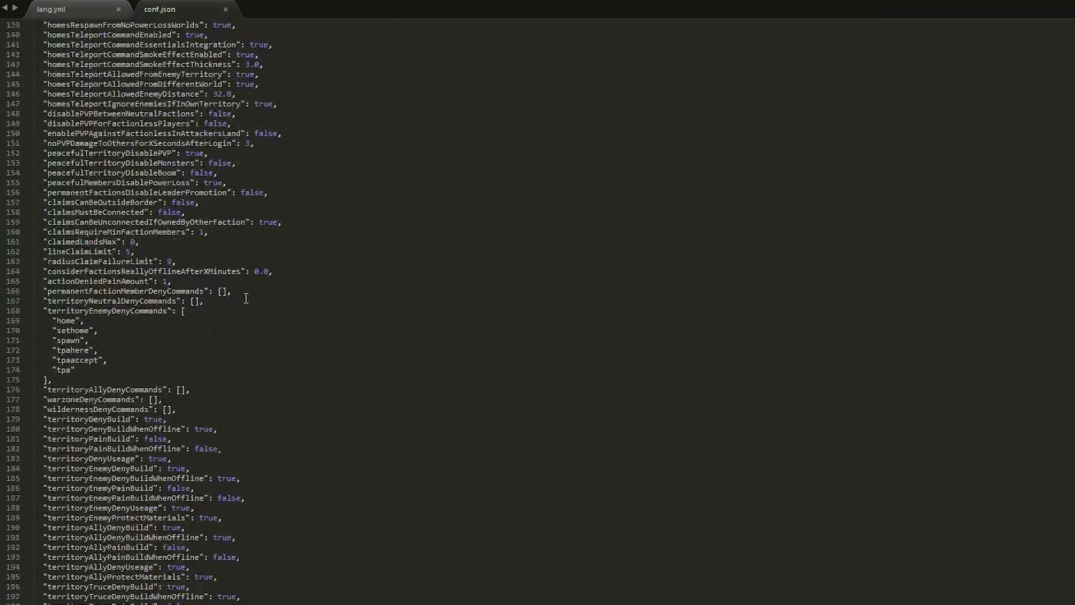
scroll("down", 3)
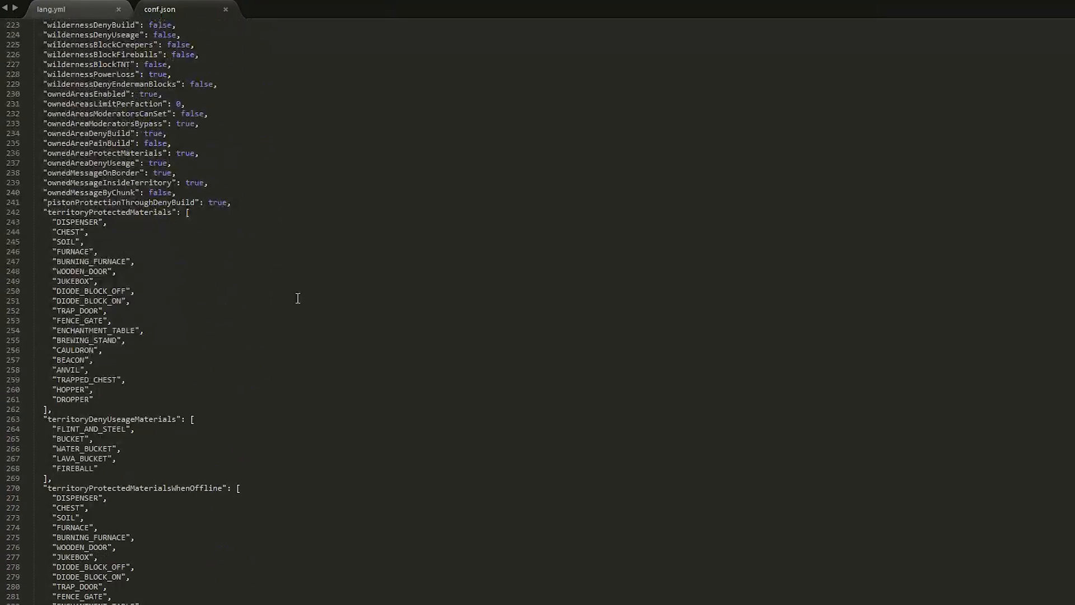
scroll("down", 3)
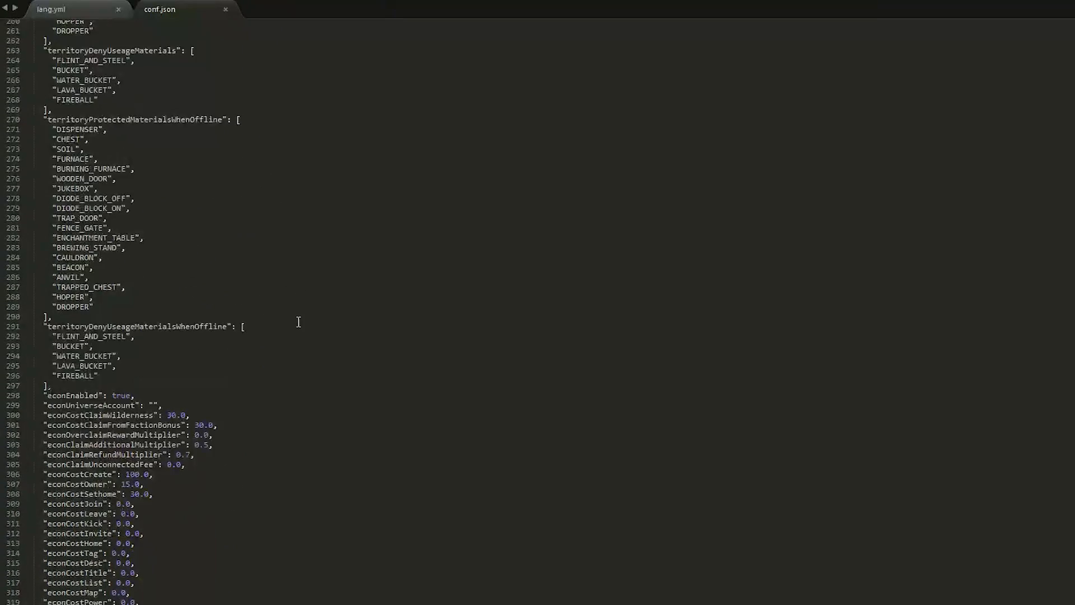
scroll("down", 3)
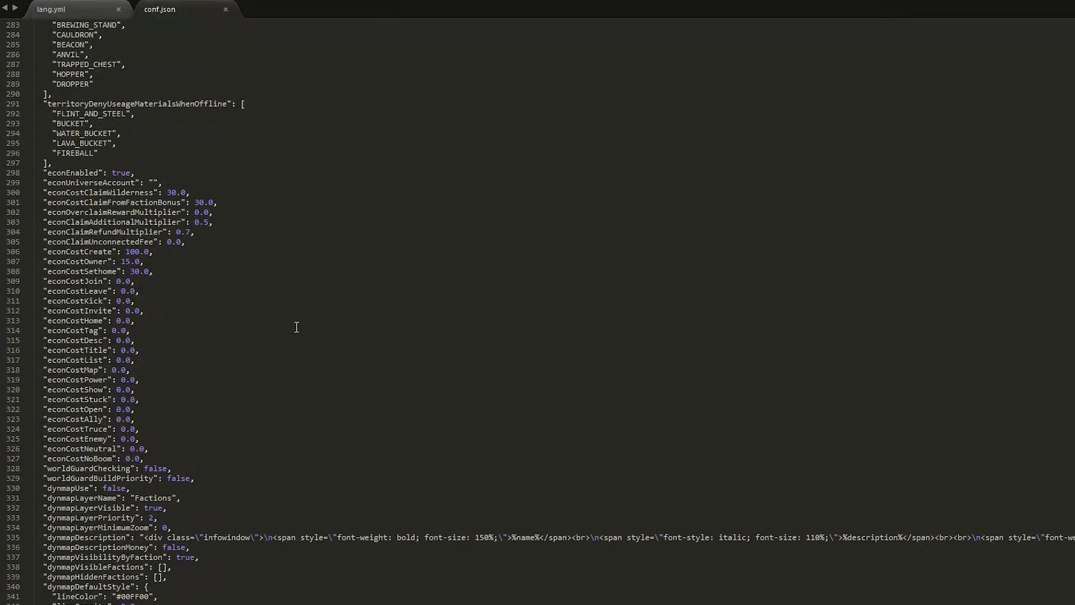
mouse_move(290, 336)
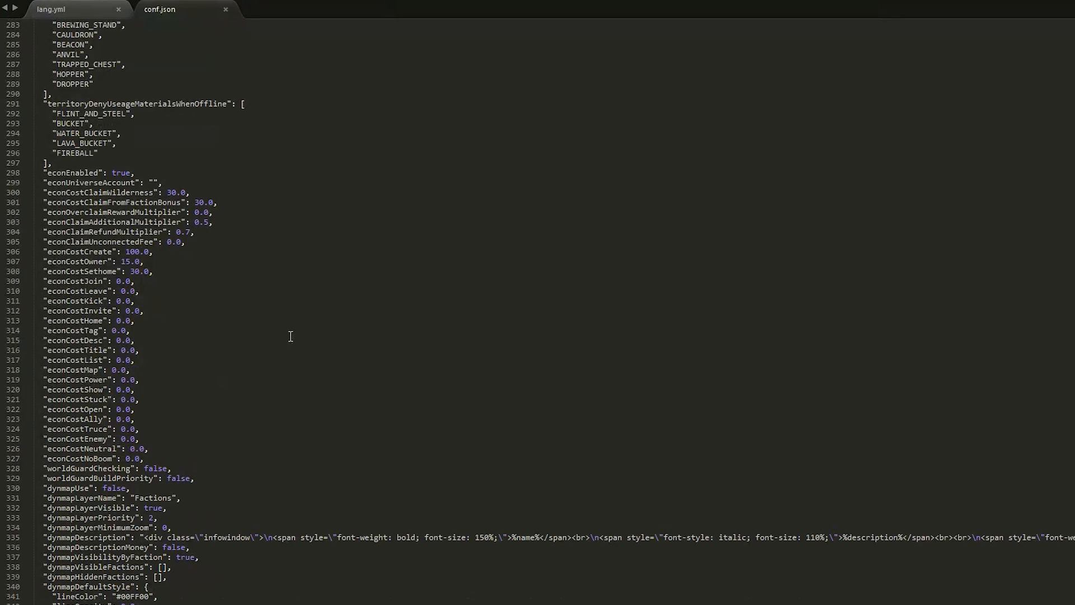